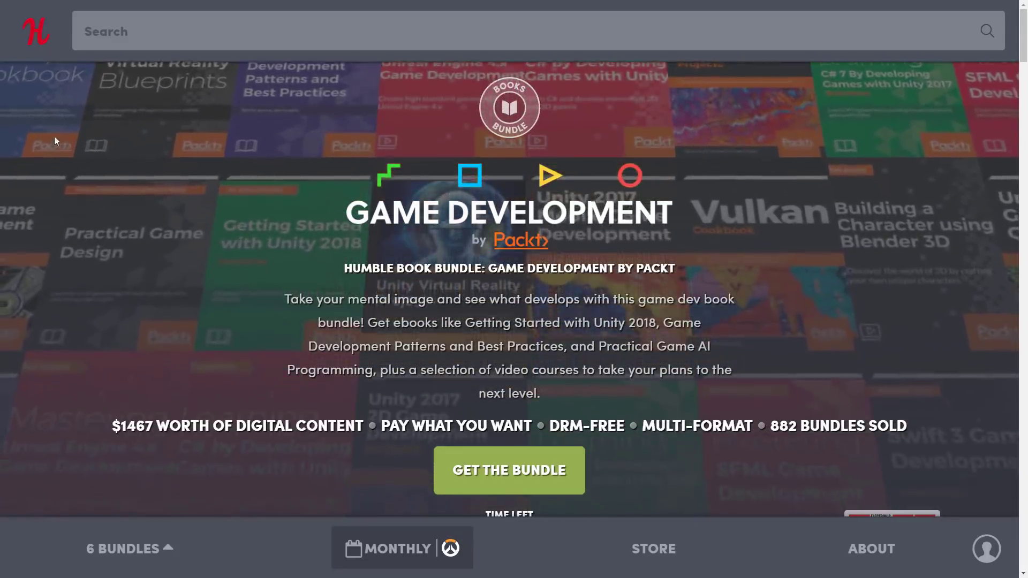
Step: Scroll past the bundle header and countdown to the five $1-tier book covers
{"action": "scroll", "scroll_direction": "down", "scroll_amount": 3}
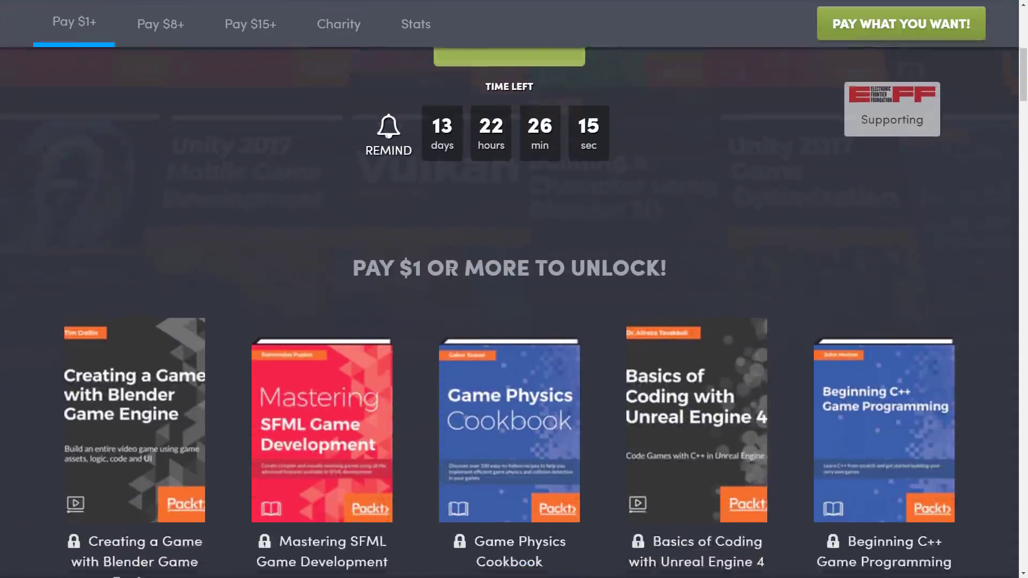
{"action": "scroll", "scroll_direction": "down", "scroll_amount": 3}
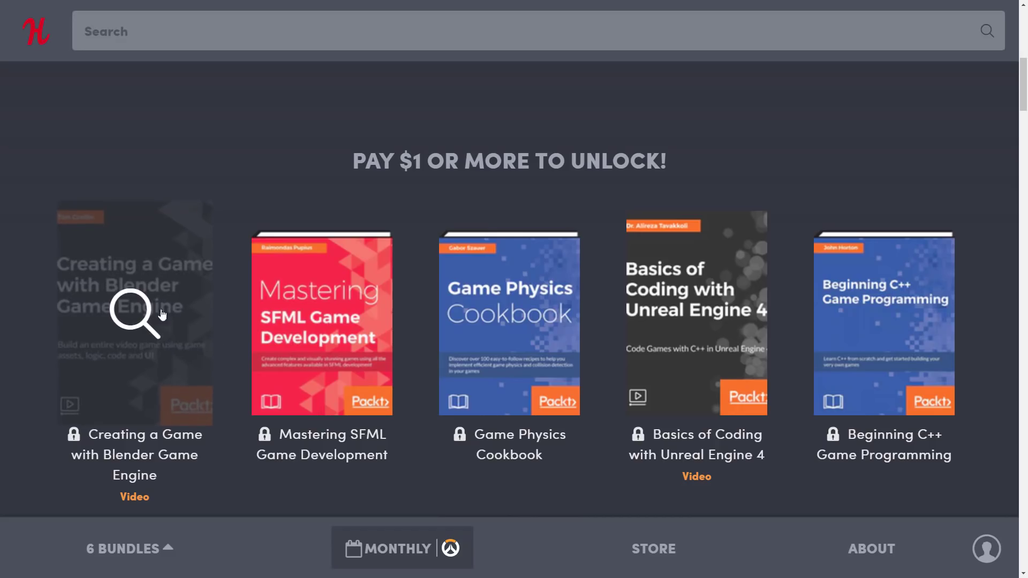
{"action": "mouse_move", "coordinate": [60, 324]}
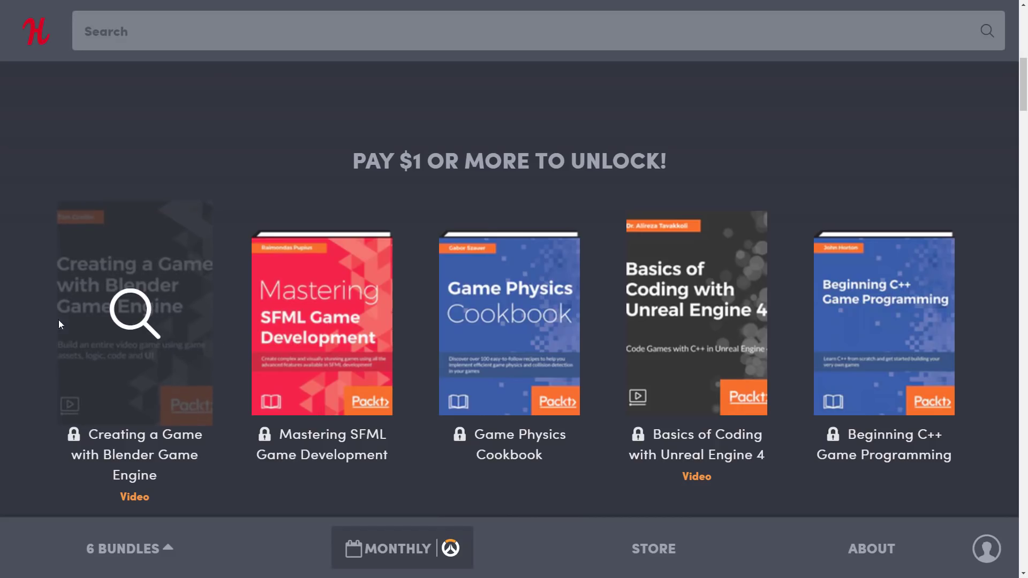
{"action": "mouse_move", "coordinate": [371, 377]}
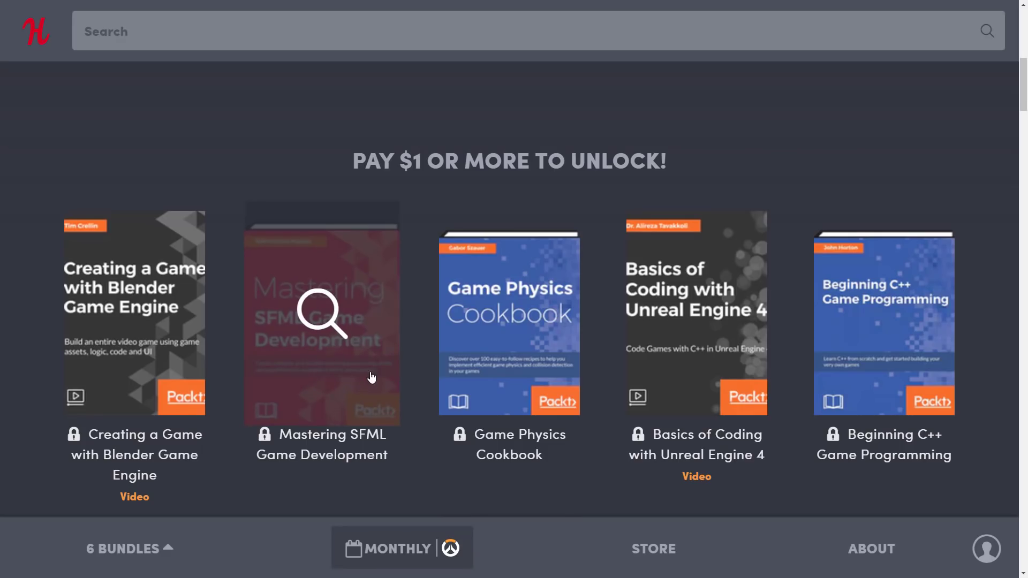
{"action": "mouse_move", "coordinate": [509, 351]}
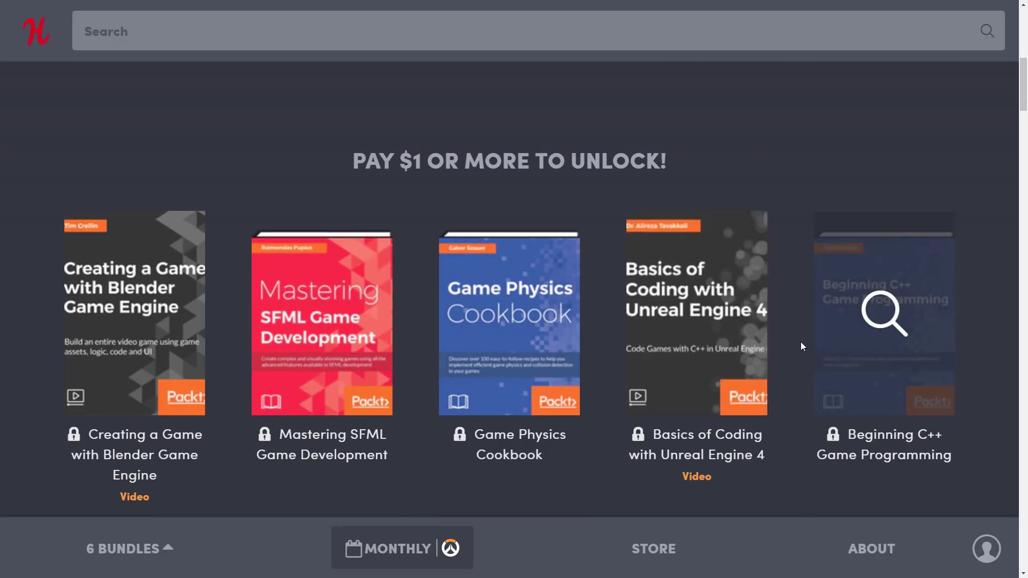
{"action": "mouse_move", "coordinate": [841, 93]}
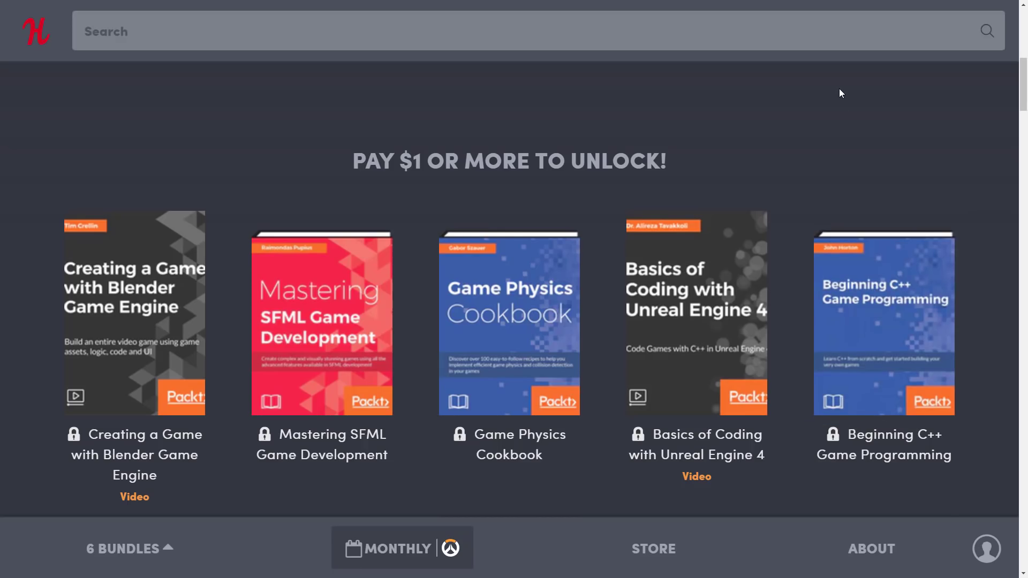
Step: Scroll through the nine $8-tier titles until the $15 tier heading appears
{"action": "scroll", "scroll_direction": "down", "scroll_amount": 3}
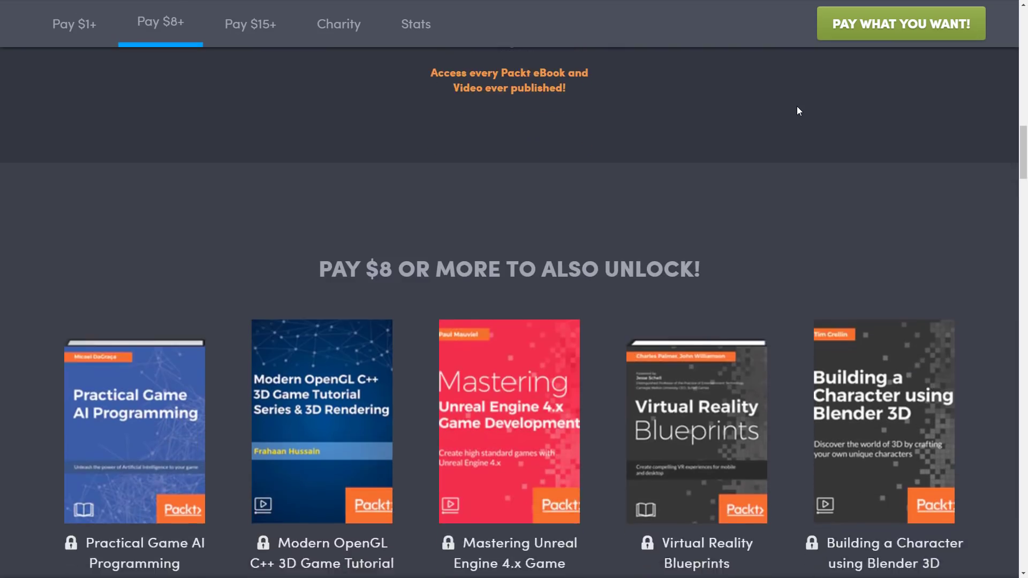
{"action": "scroll", "scroll_direction": "down", "scroll_amount": 3}
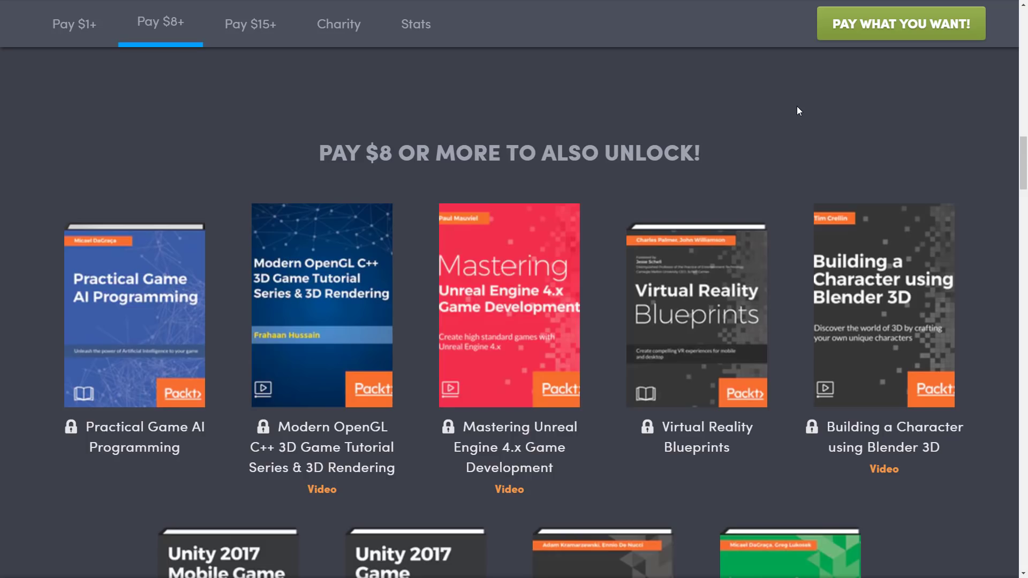
{"action": "mouse_move", "coordinate": [696, 304]}
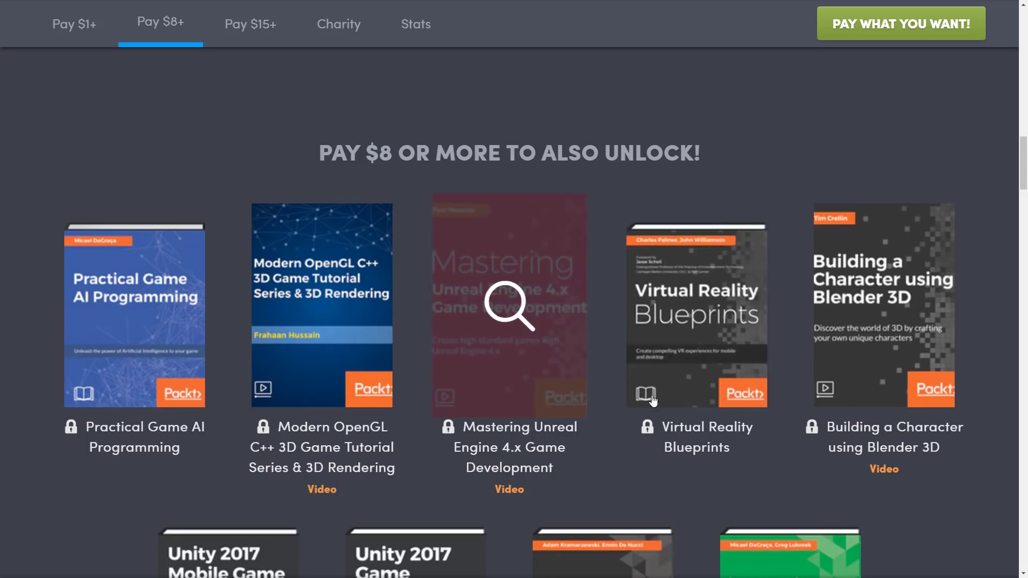
{"action": "mouse_move", "coordinate": [697, 305]}
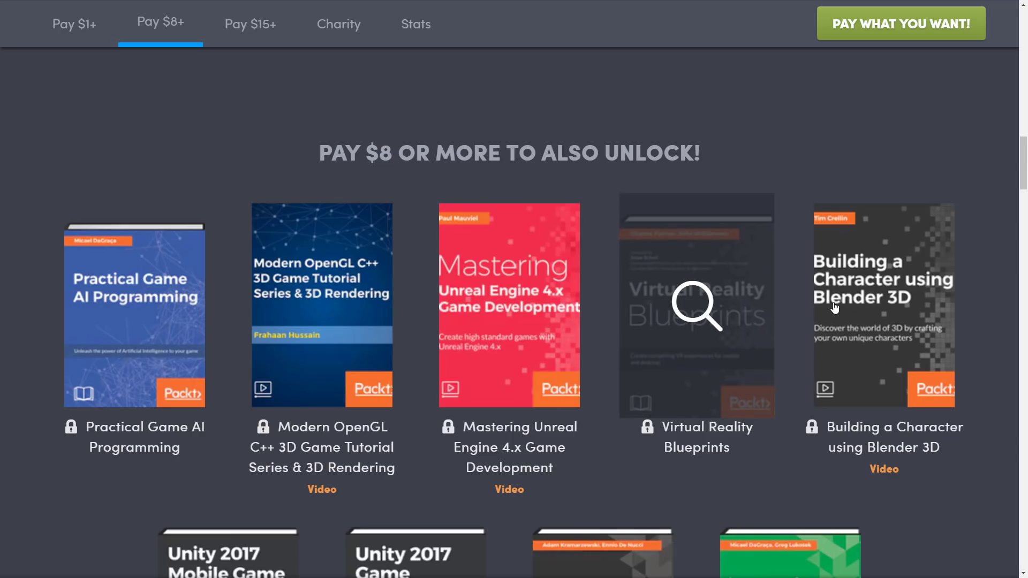
{"action": "scroll", "scroll_direction": "down", "scroll_amount": 3}
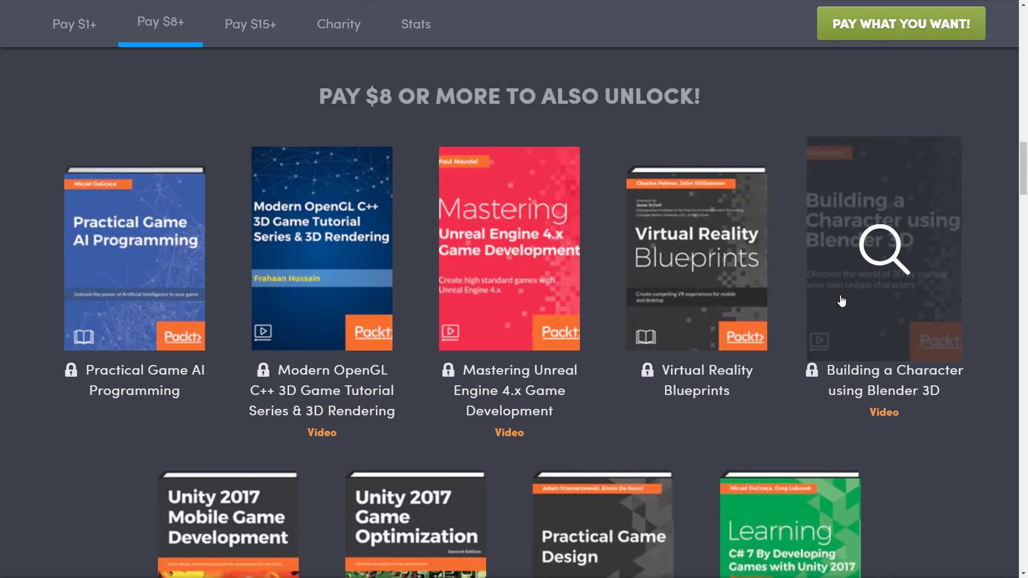
{"action": "scroll", "scroll_direction": "down", "scroll_amount": 3}
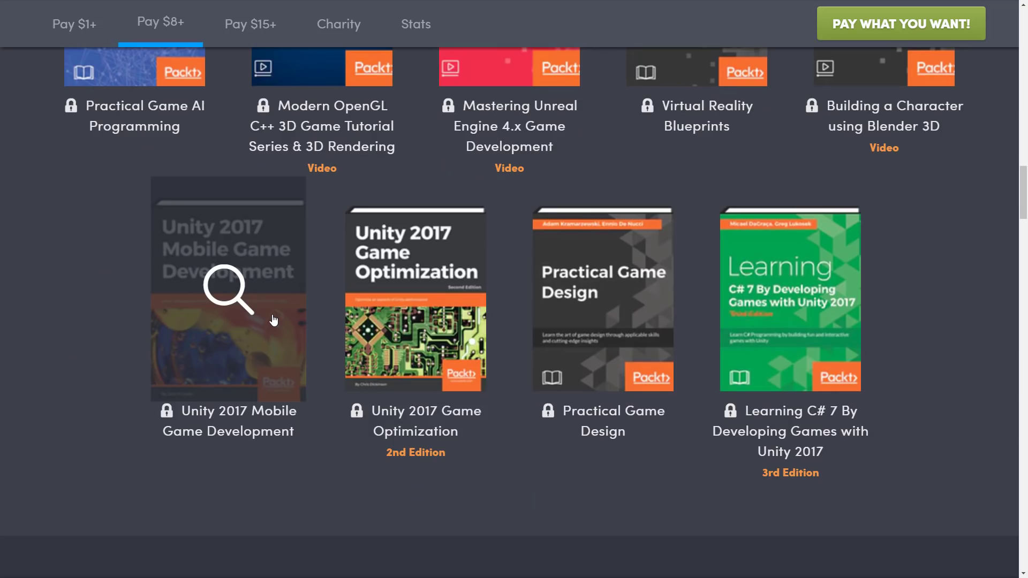
{"action": "mouse_move", "coordinate": [415, 292]}
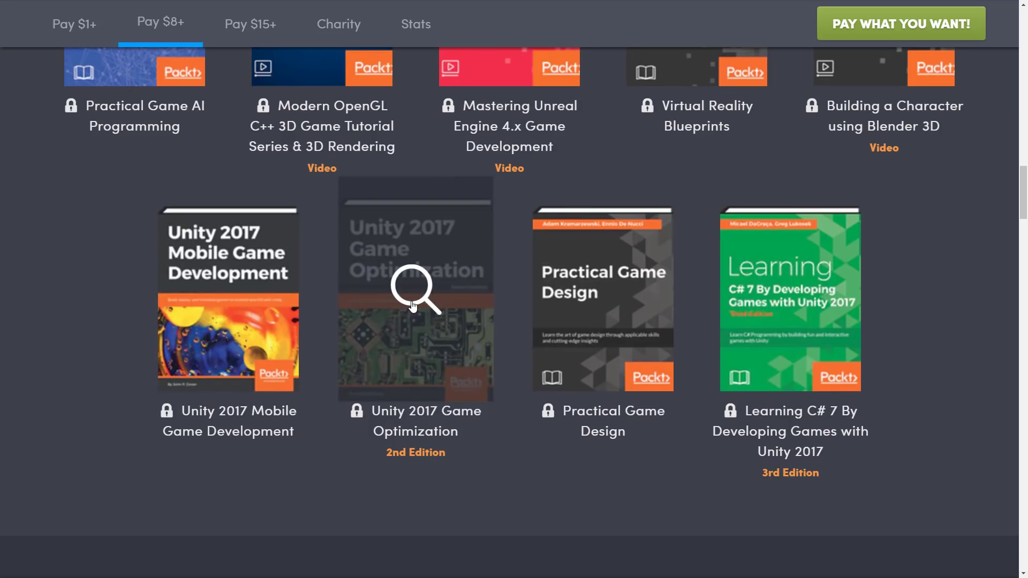
{"action": "mouse_move", "coordinate": [602, 289]}
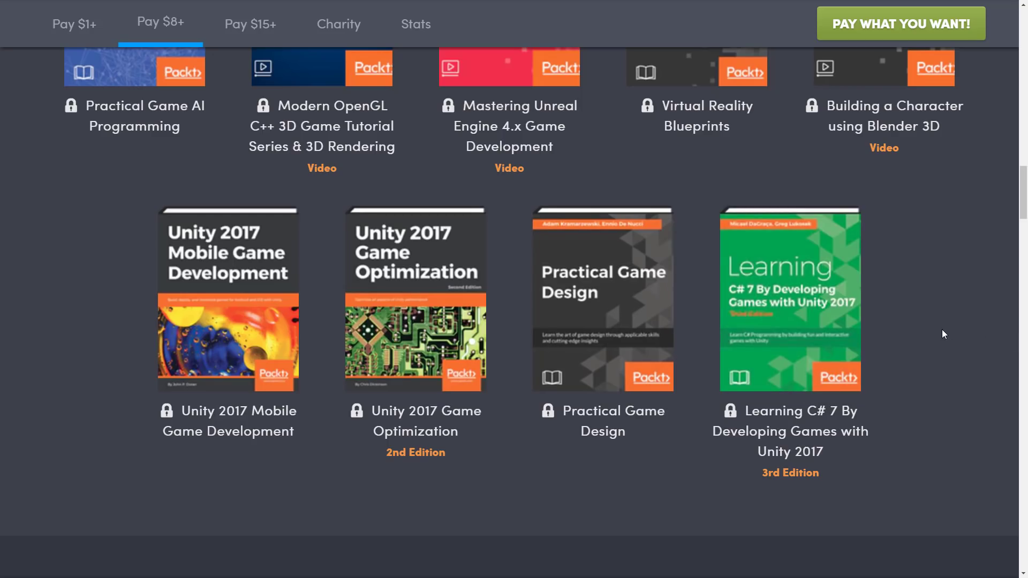
{"action": "scroll", "scroll_direction": "down", "scroll_amount": 3}
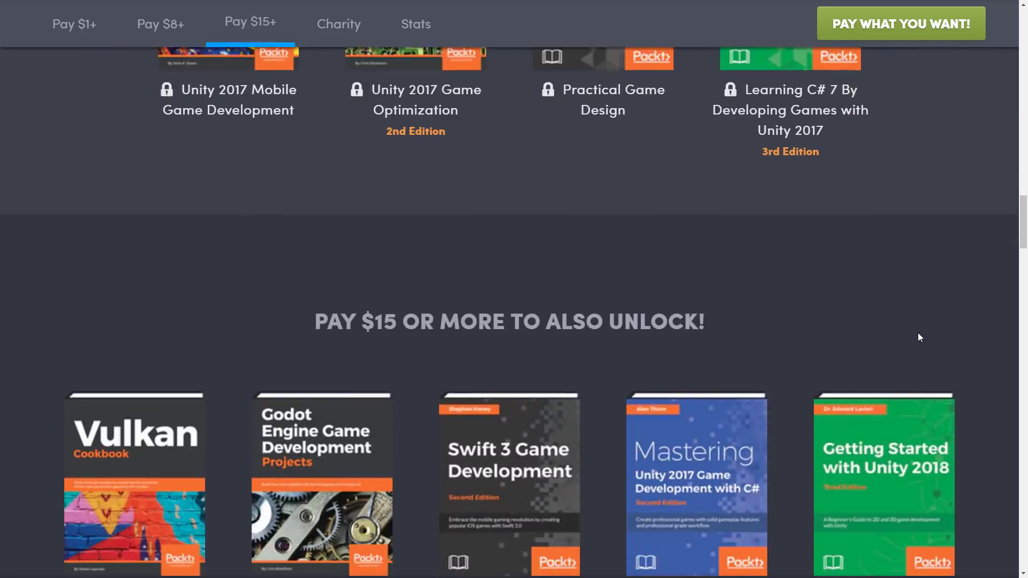
Step: Scroll into the $15 tier, showing Vulkan Cookbook through Getting Started with Unity 2018
{"action": "scroll", "scroll_direction": "down", "scroll_amount": 3}
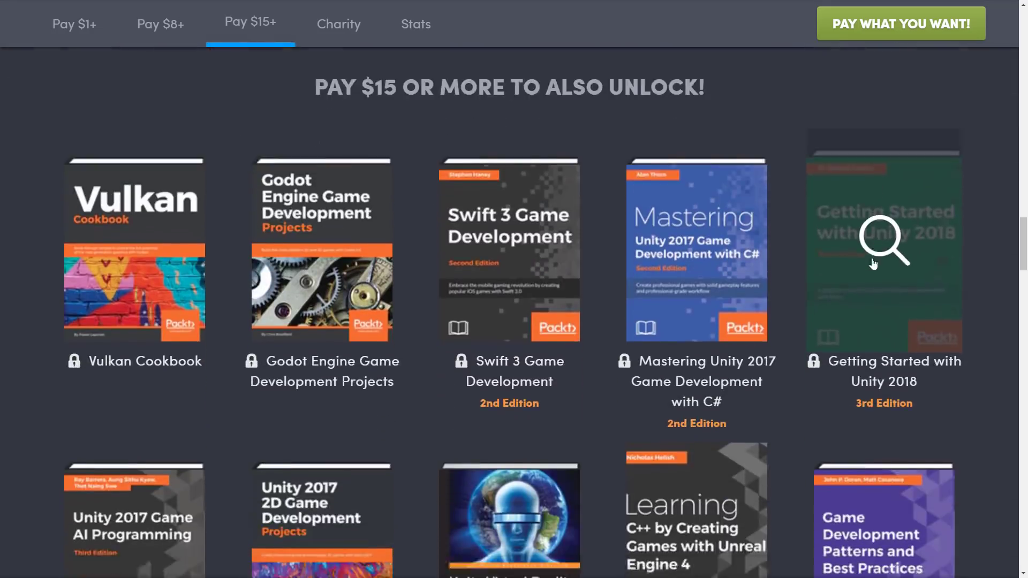
{"action": "scroll", "scroll_direction": "down", "scroll_amount": 3}
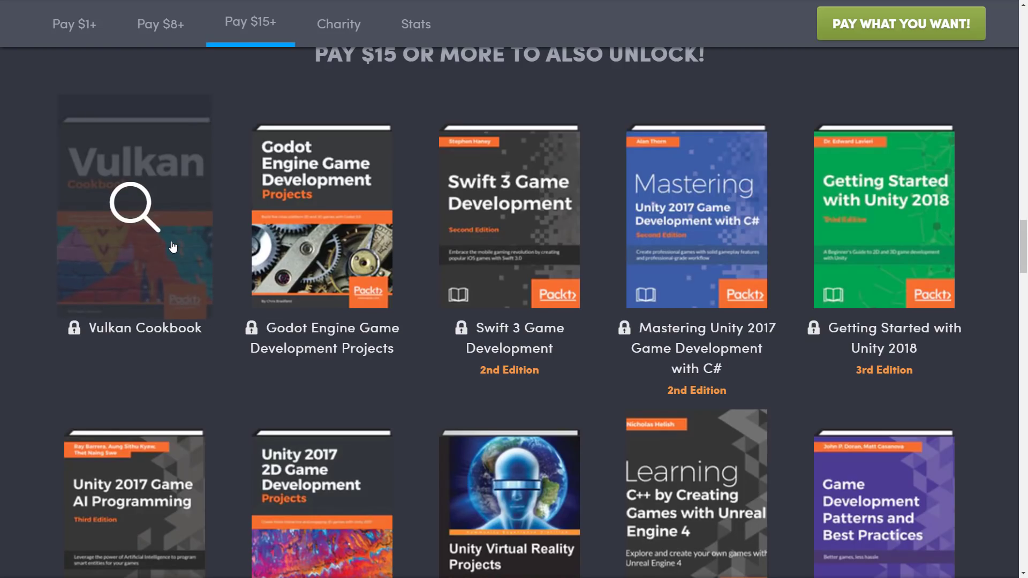
{"action": "mouse_move", "coordinate": [137, 172]}
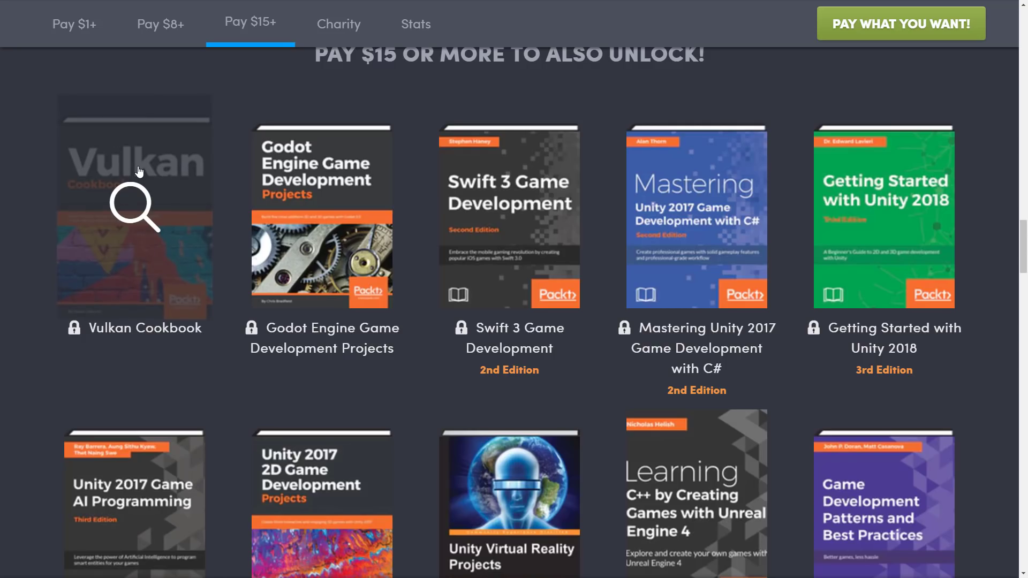
{"action": "mouse_move", "coordinate": [175, 194]}
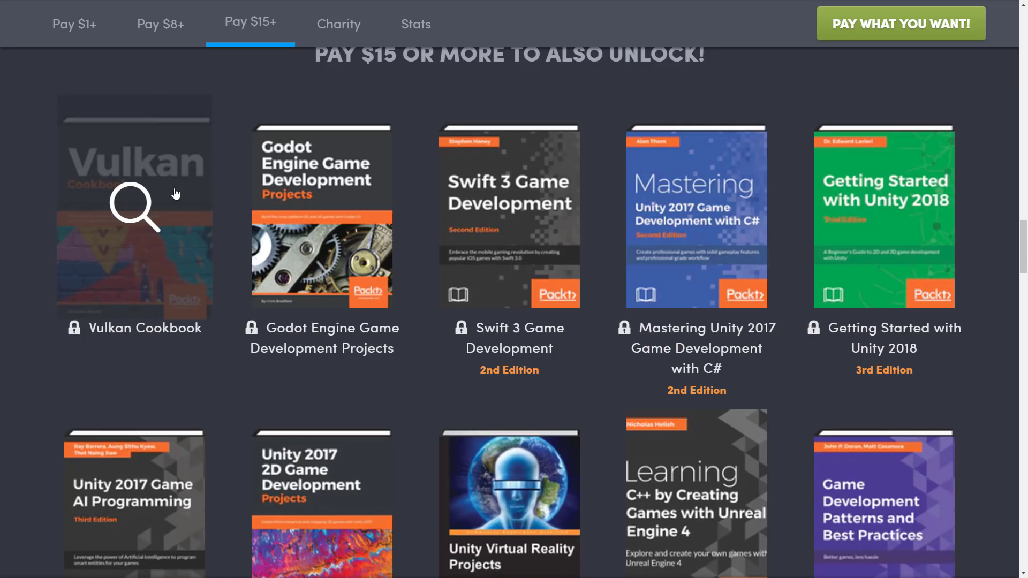
{"action": "mouse_move", "coordinate": [370, 252]}
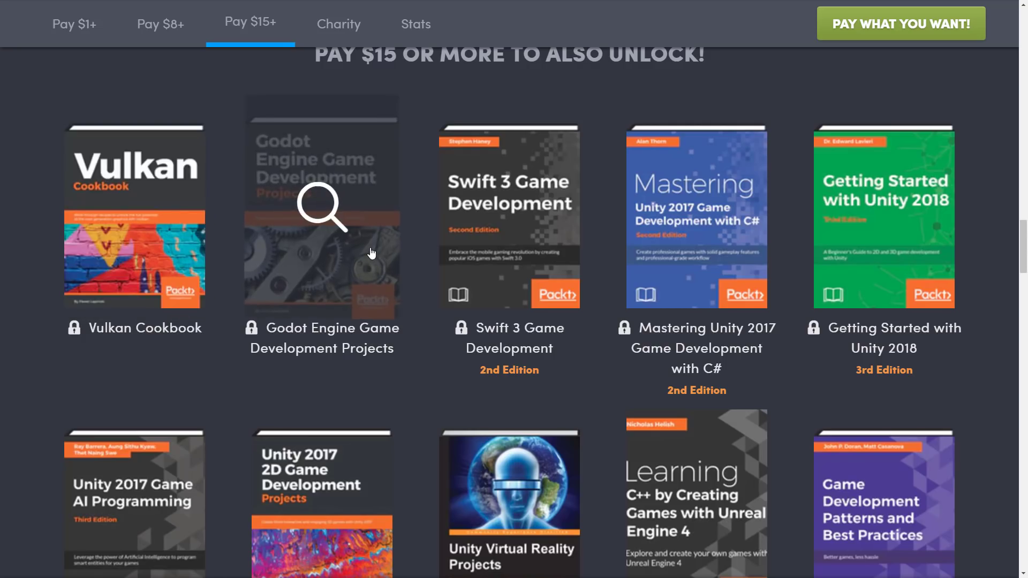
{"action": "mouse_move", "coordinate": [372, 326]}
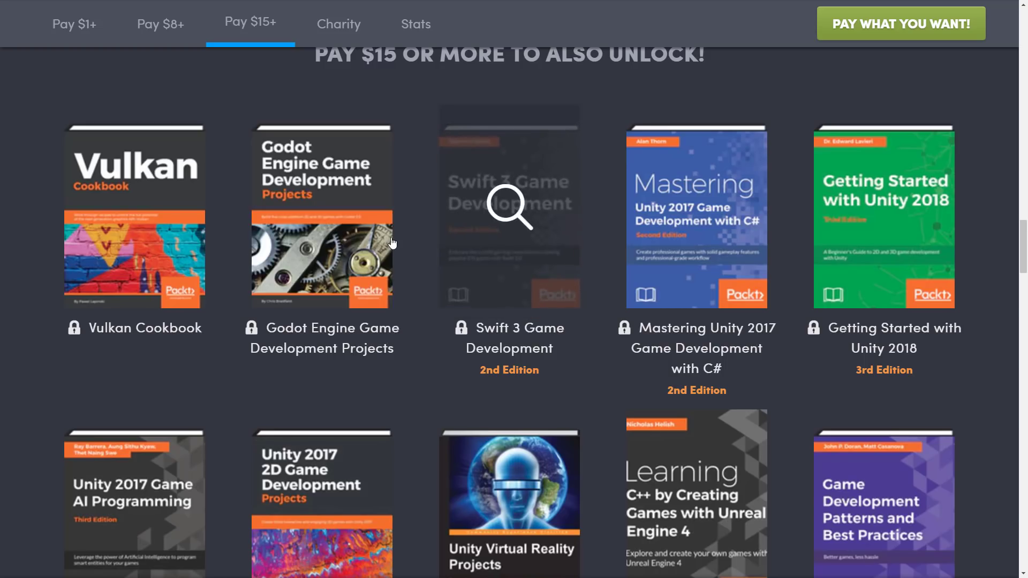
{"action": "mouse_move", "coordinate": [391, 237]}
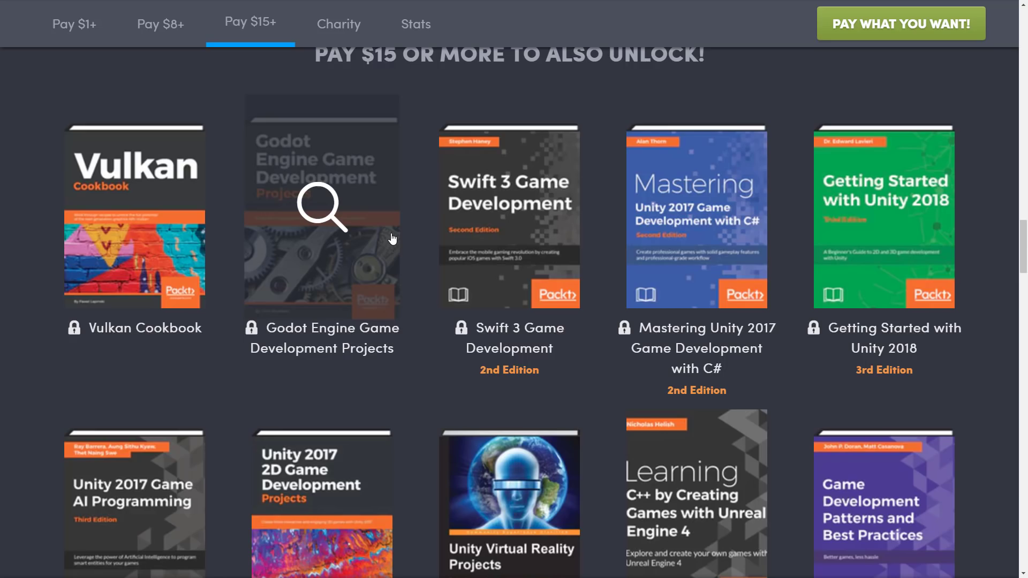
{"action": "mouse_move", "coordinate": [482, 213]}
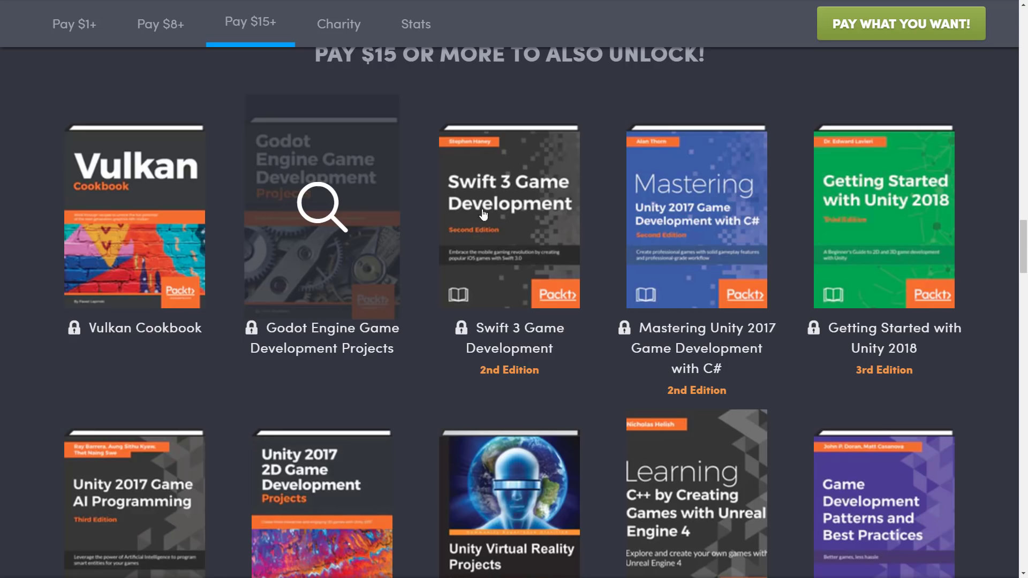
{"action": "mouse_move", "coordinate": [710, 250]}
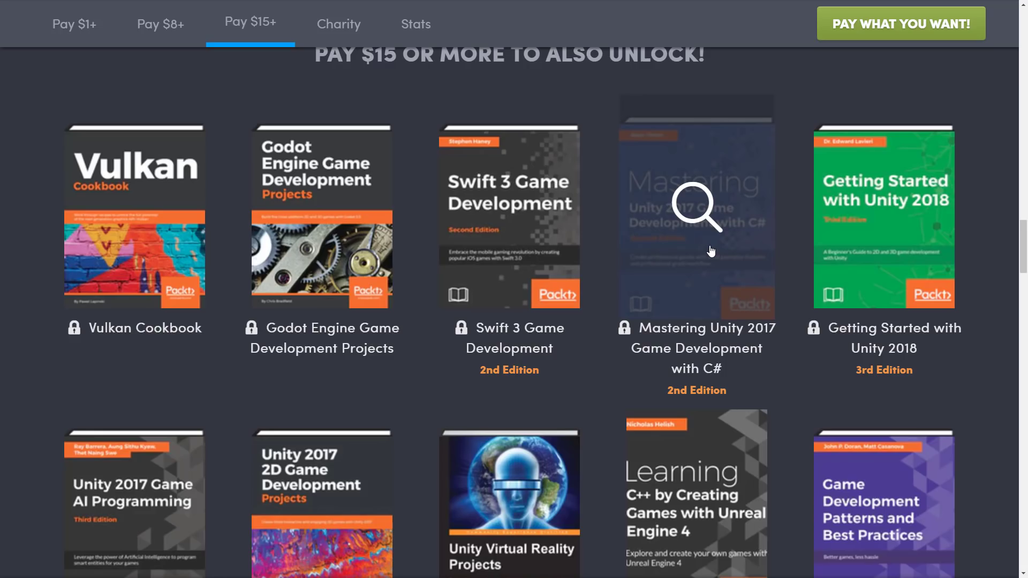
{"action": "mouse_move", "coordinate": [946, 208]}
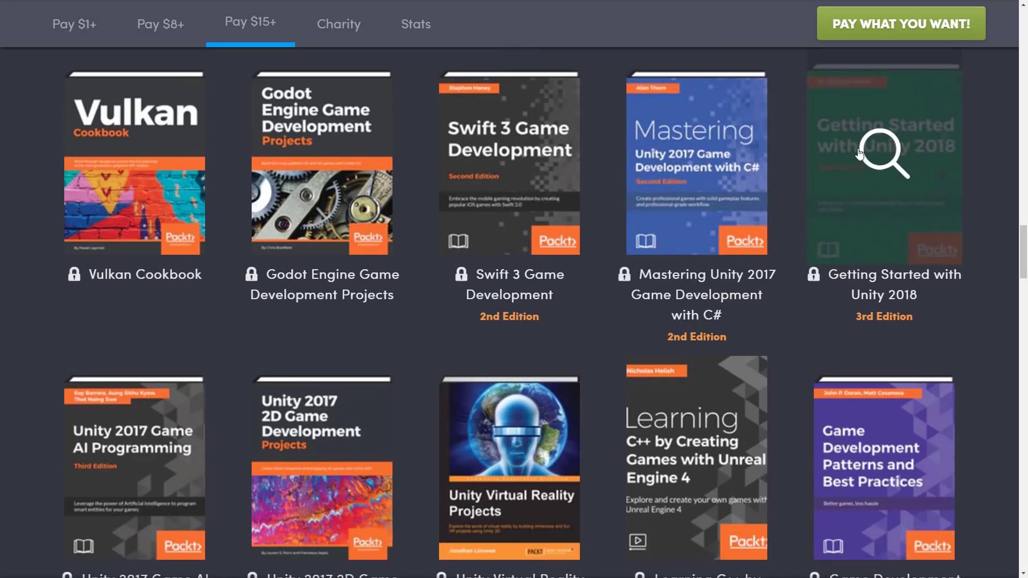
Step: Scroll to the final $15-tier title, Learning C# by Developing Games with Unity
{"action": "scroll", "scroll_direction": "down", "scroll_amount": 3}
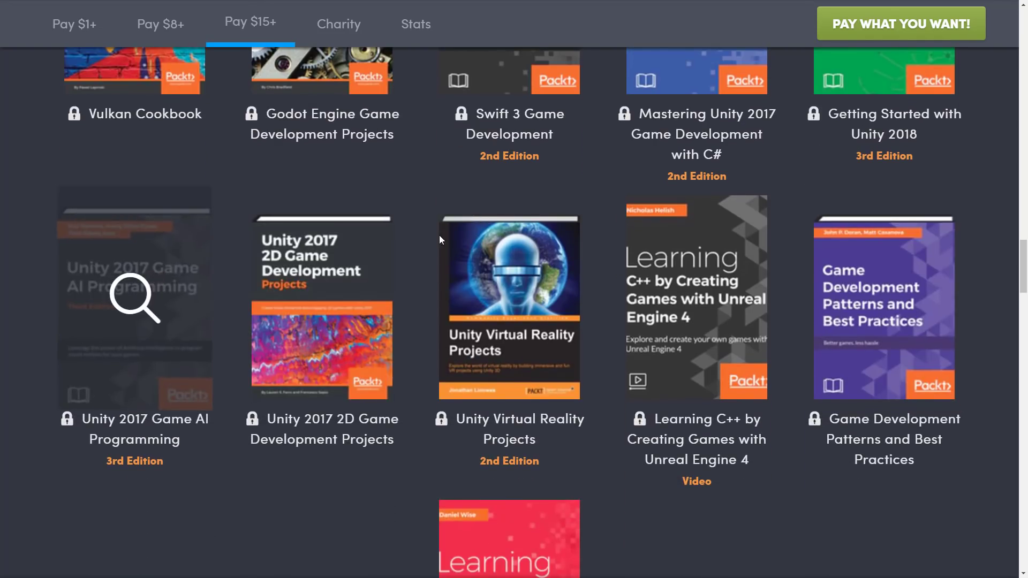
{"action": "mouse_move", "coordinate": [455, 292]}
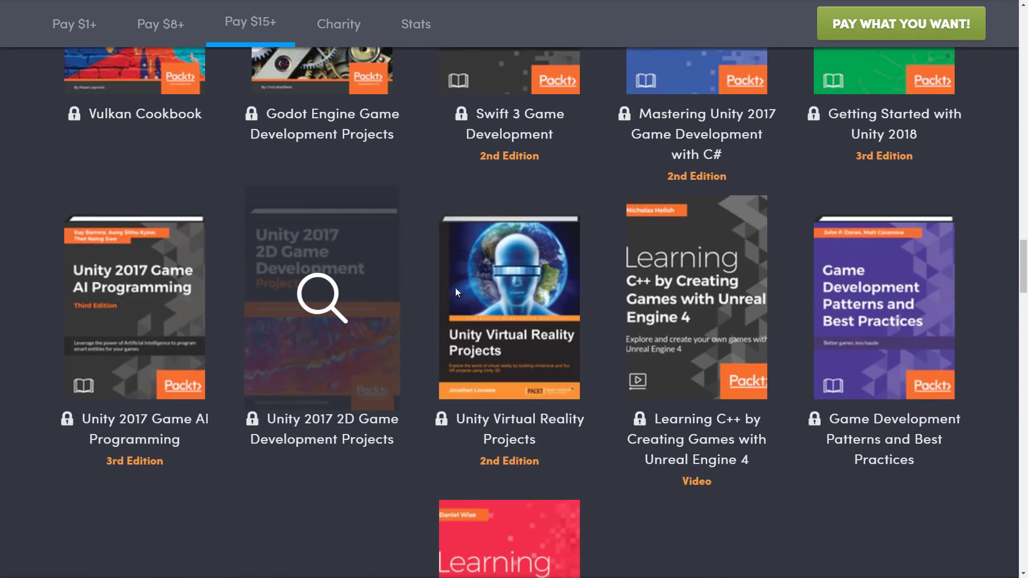
{"action": "mouse_move", "coordinate": [696, 298]}
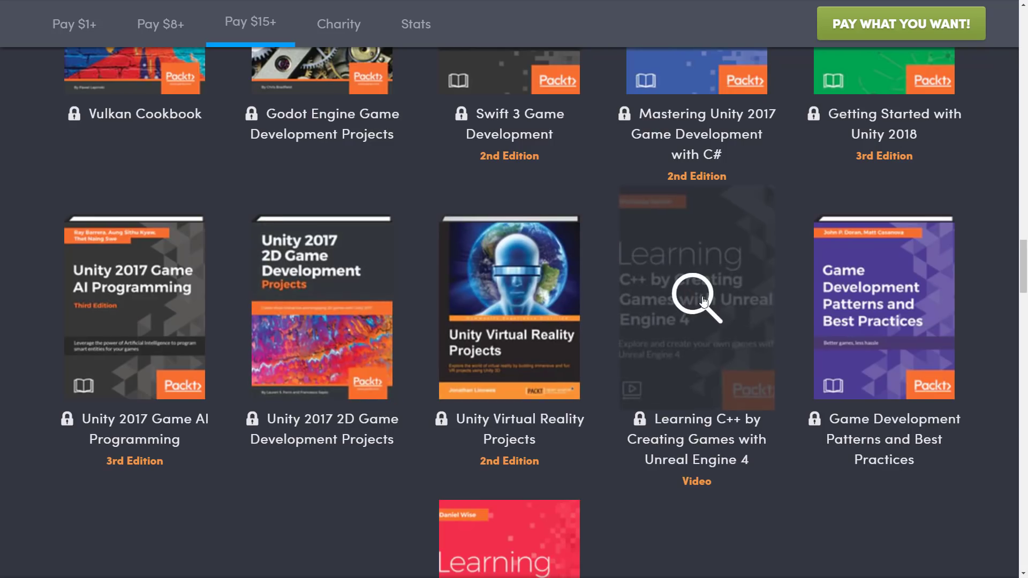
{"action": "mouse_move", "coordinate": [684, 315]}
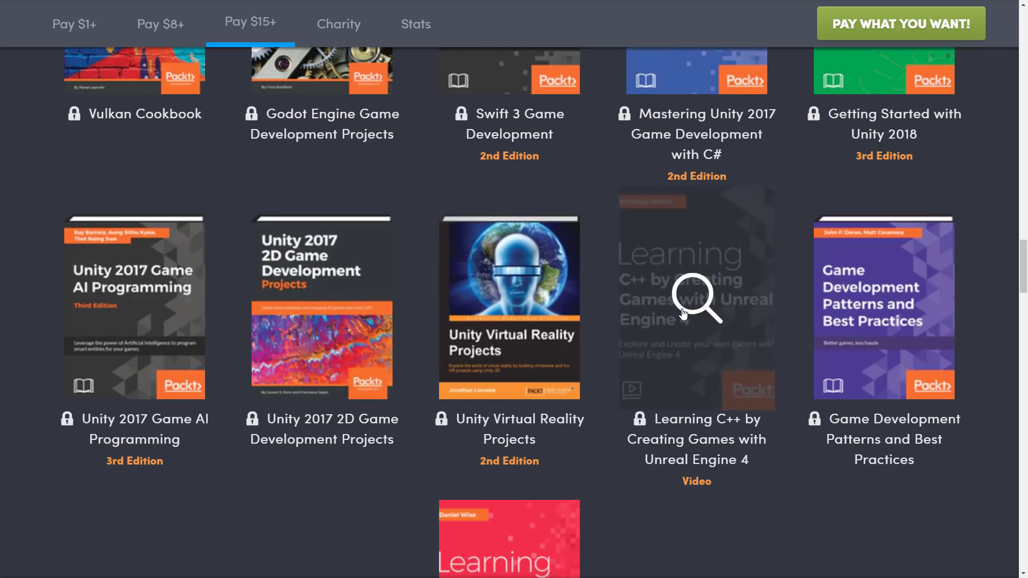
{"action": "mouse_move", "coordinate": [780, 365]}
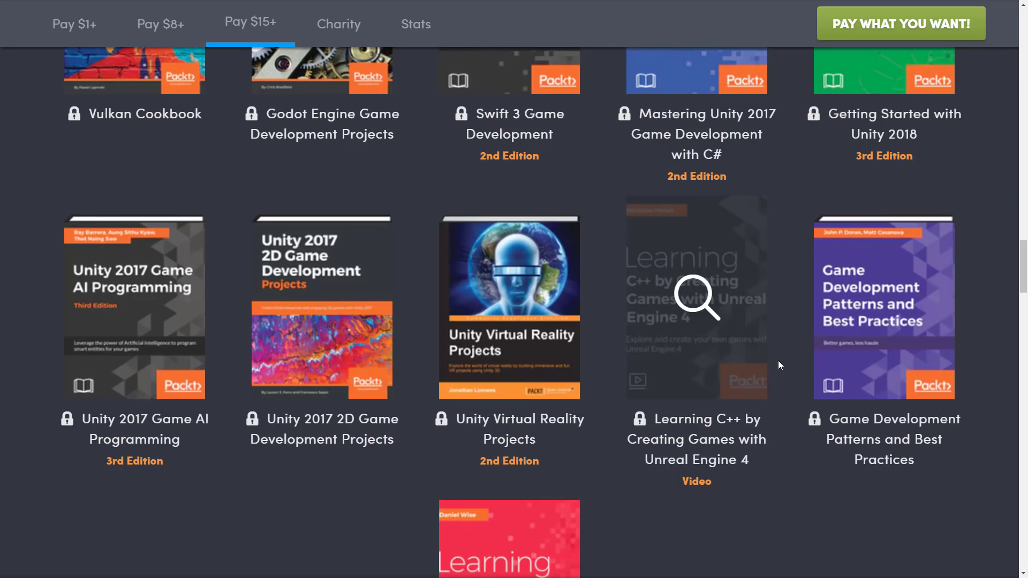
{"action": "scroll", "scroll_direction": "down", "scroll_amount": 3}
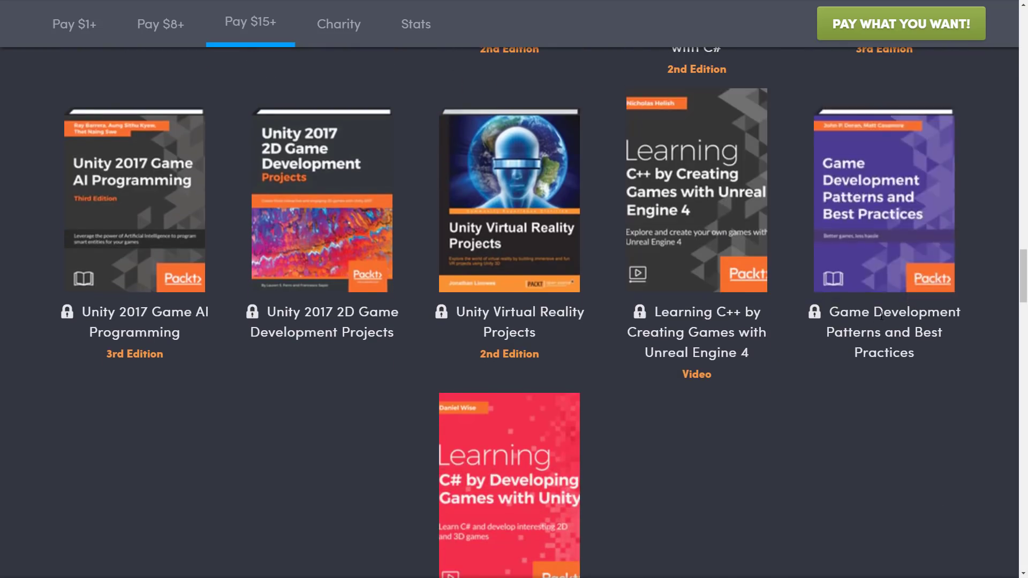
{"action": "mouse_move", "coordinate": [870, 257]}
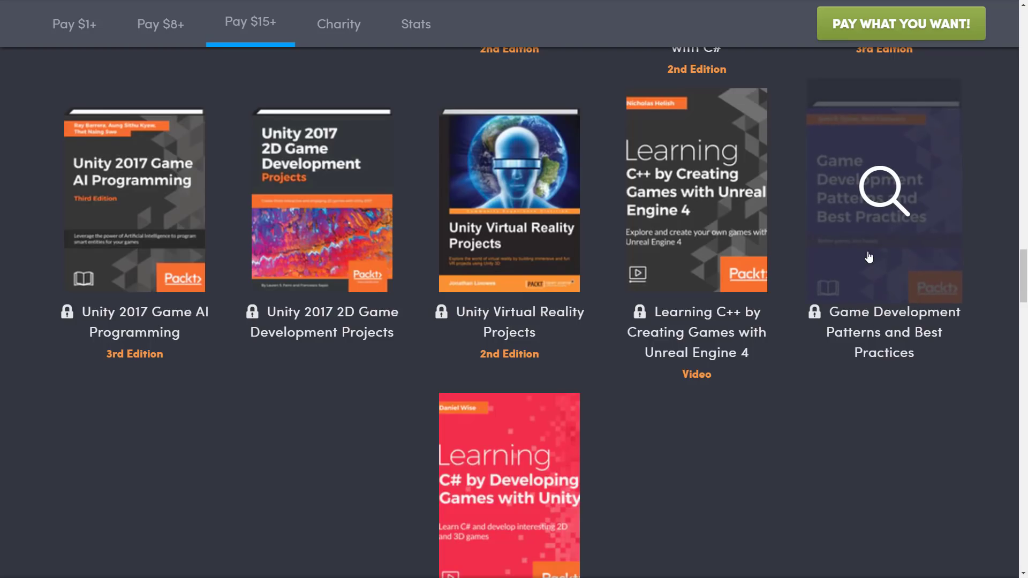
{"action": "scroll", "scroll_direction": "down", "scroll_amount": 3}
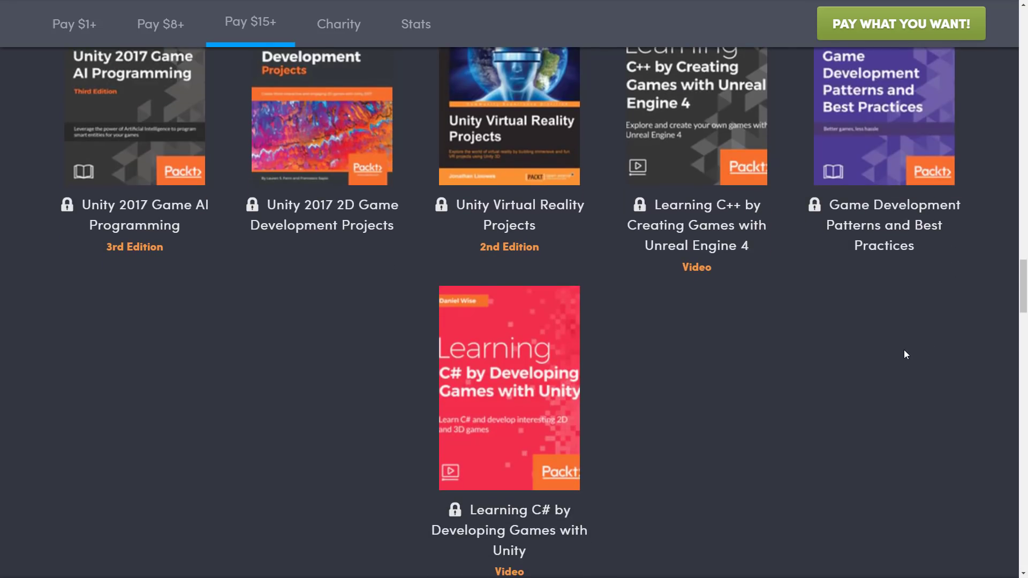
{"action": "mouse_move", "coordinate": [656, 345]}
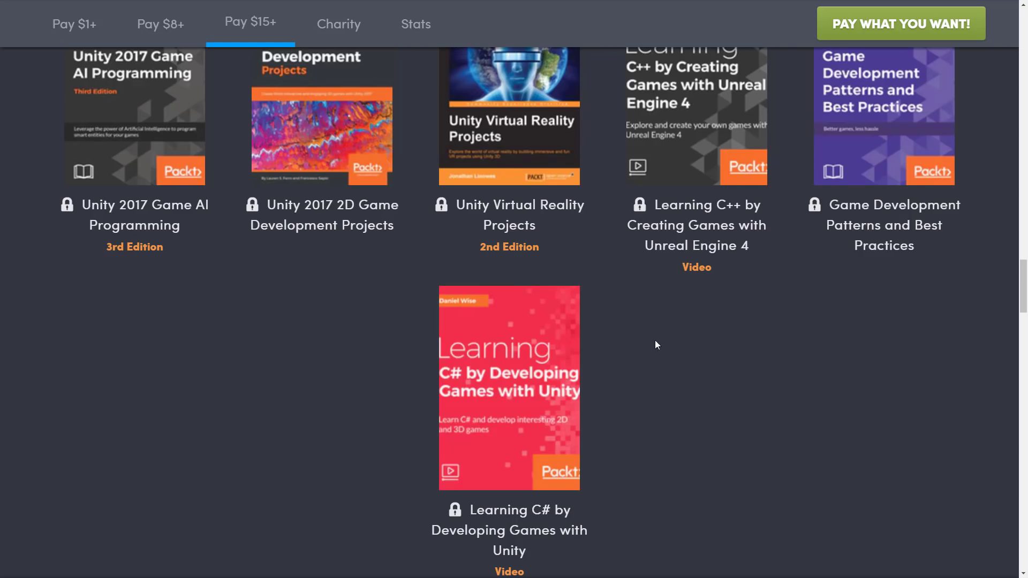
{"action": "mouse_move", "coordinate": [509, 386]}
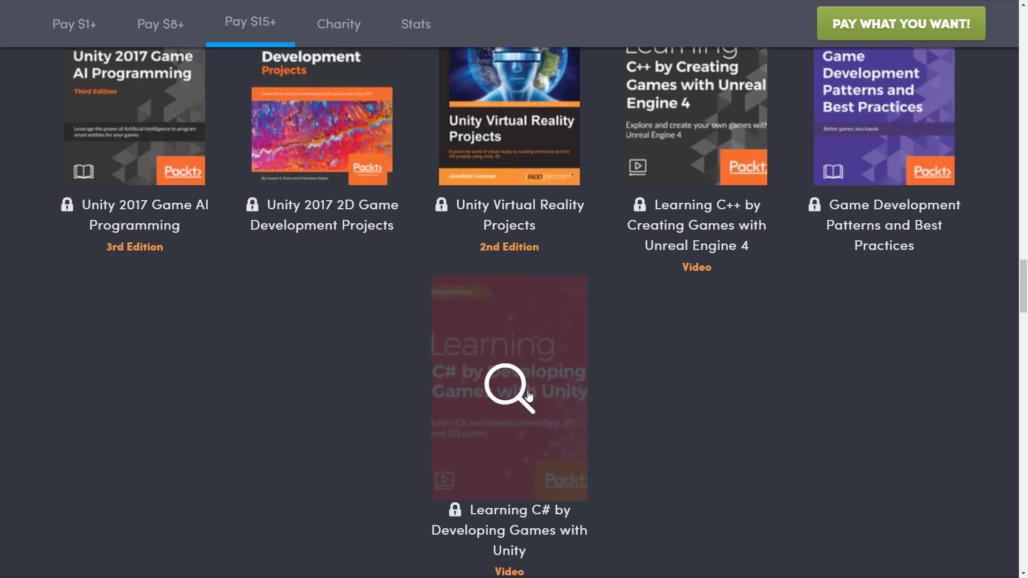
{"action": "mouse_move", "coordinate": [731, 401]}
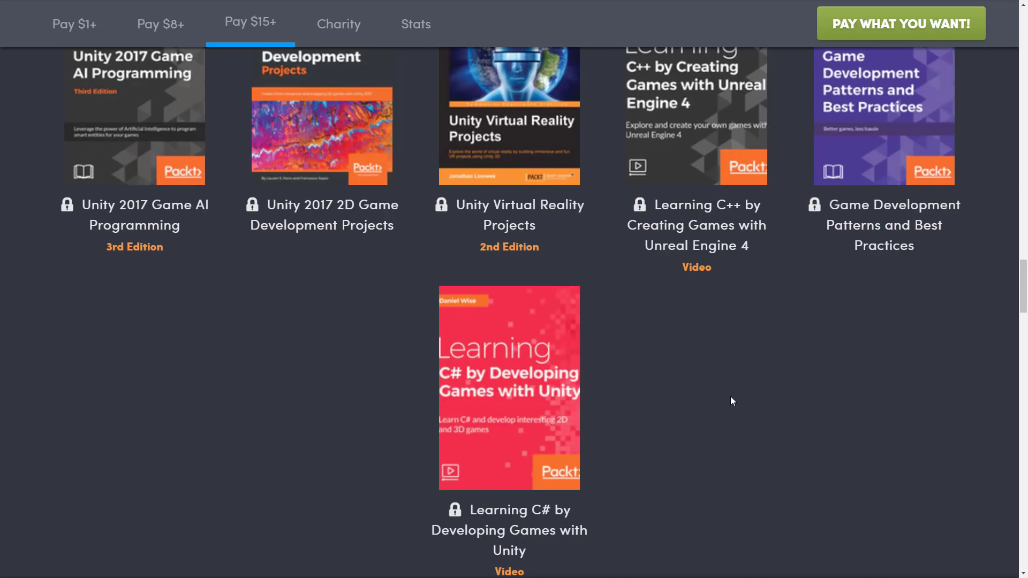
{"action": "scroll", "scroll_direction": "down", "scroll_amount": 3}
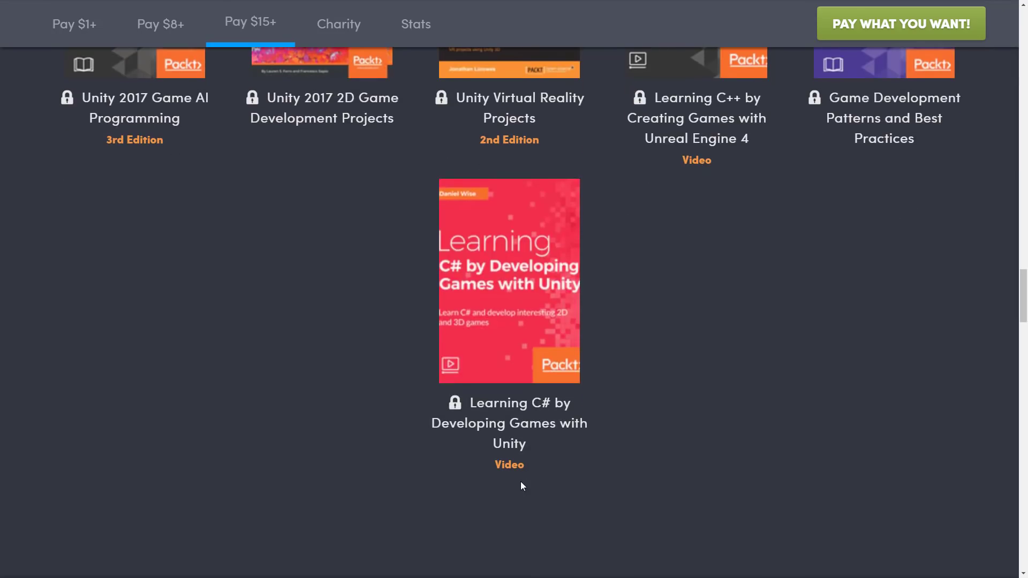
{"action": "mouse_move", "coordinate": [822, 300]}
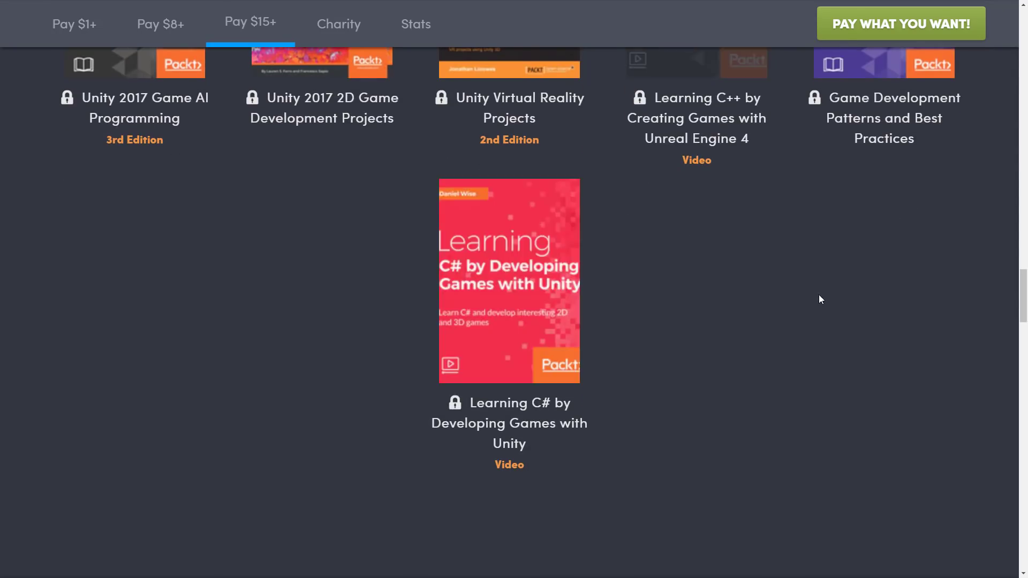
Step: Scroll back up to the $8 tier, from Practical Game AI Programming onward
{"action": "scroll", "scroll_direction": "up", "scroll_amount": 3}
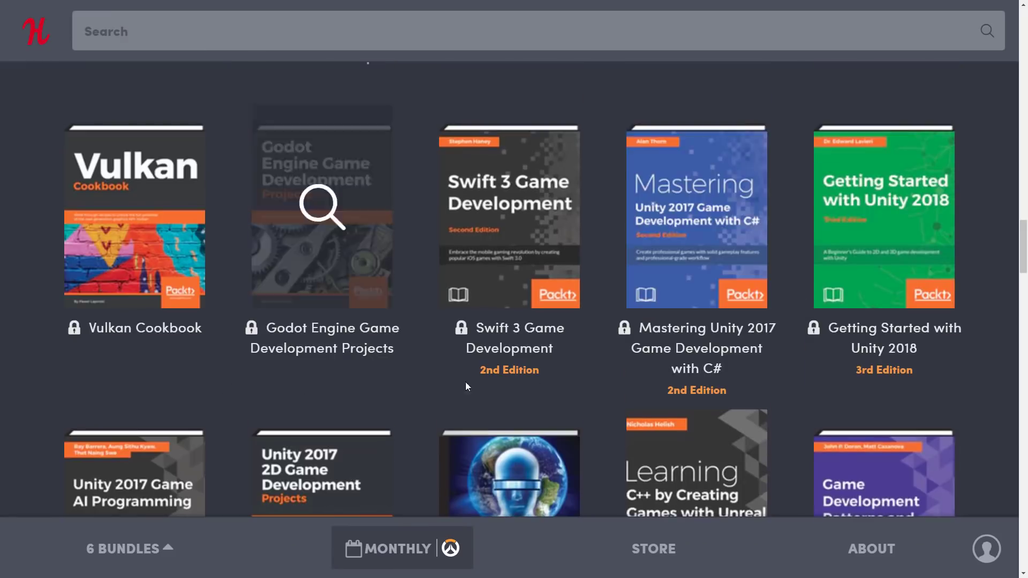
{"action": "scroll", "scroll_direction": "down", "scroll_amount": 3}
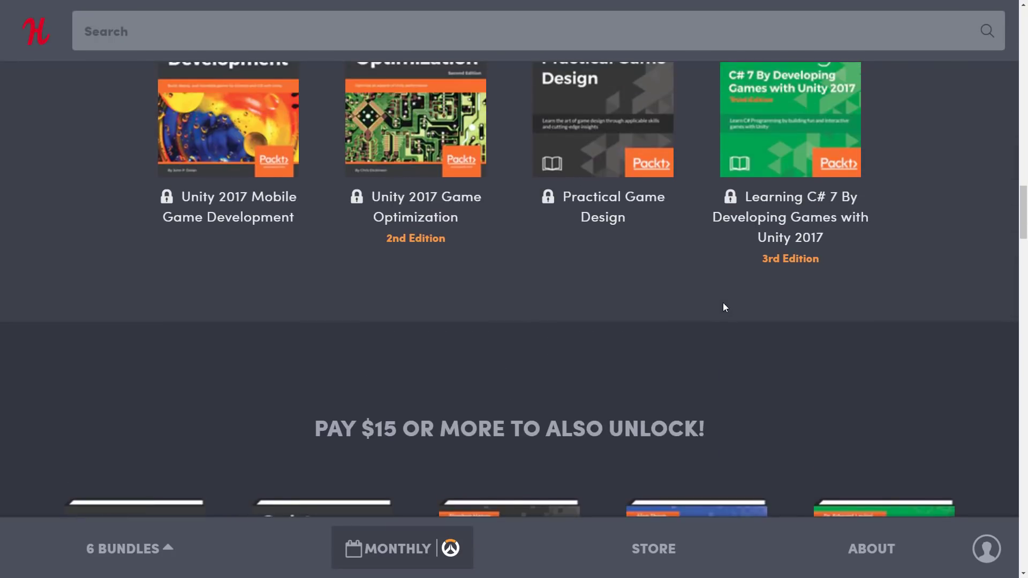
{"action": "scroll", "scroll_direction": "up", "scroll_amount": 3}
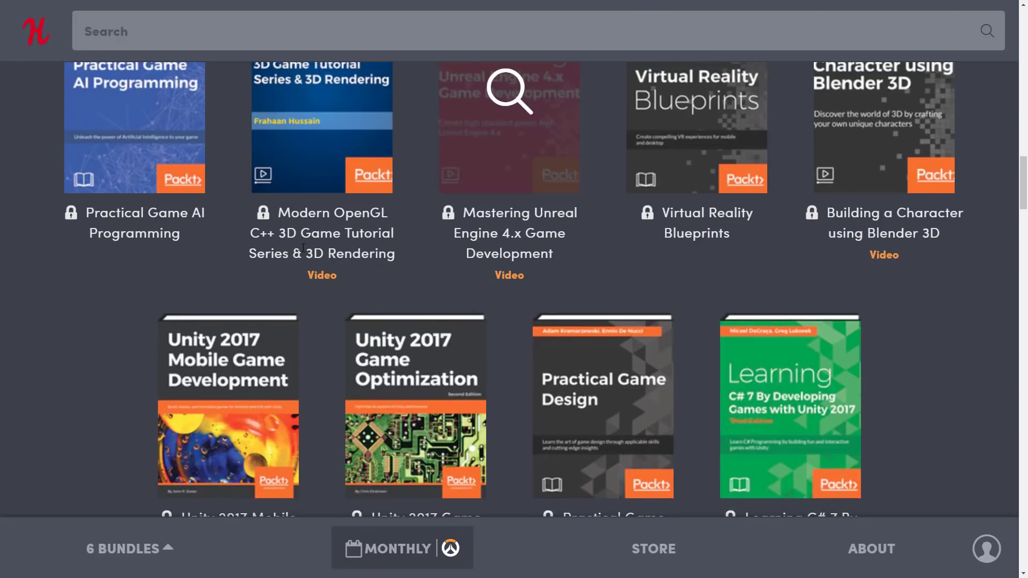
{"action": "scroll", "scroll_direction": "up", "scroll_amount": 3}
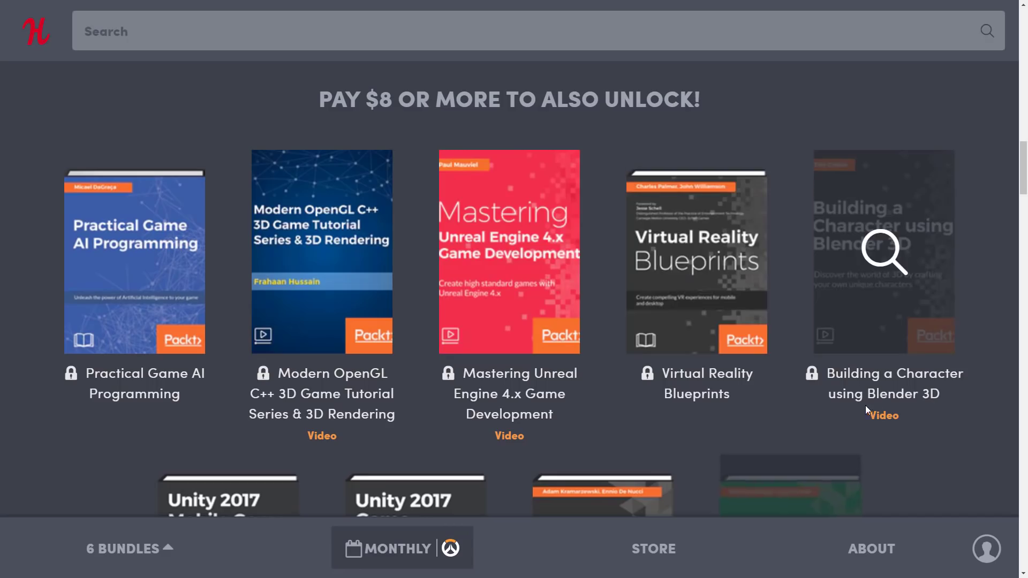
{"action": "mouse_move", "coordinate": [622, 331]}
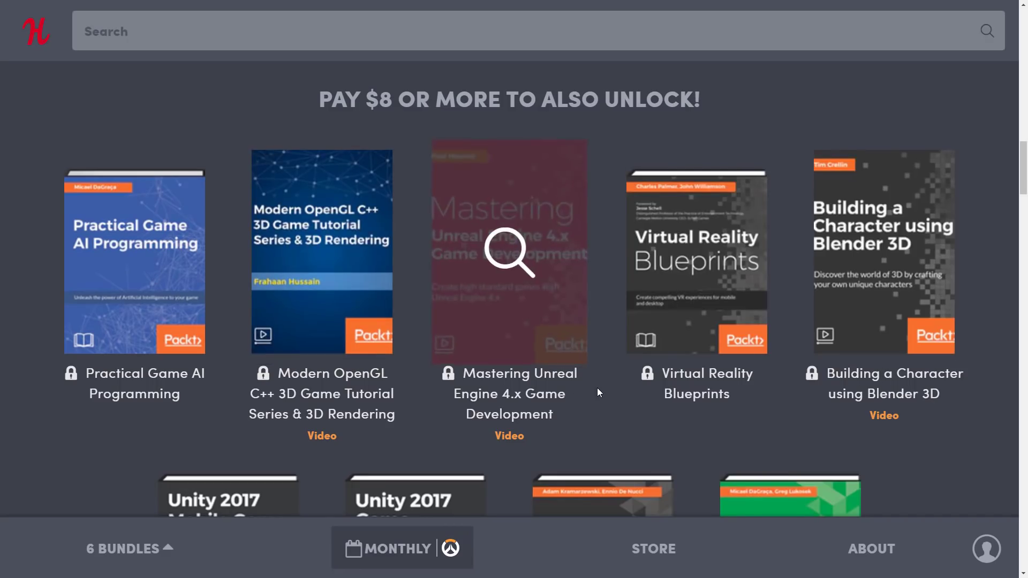
{"action": "mouse_move", "coordinate": [575, 316]}
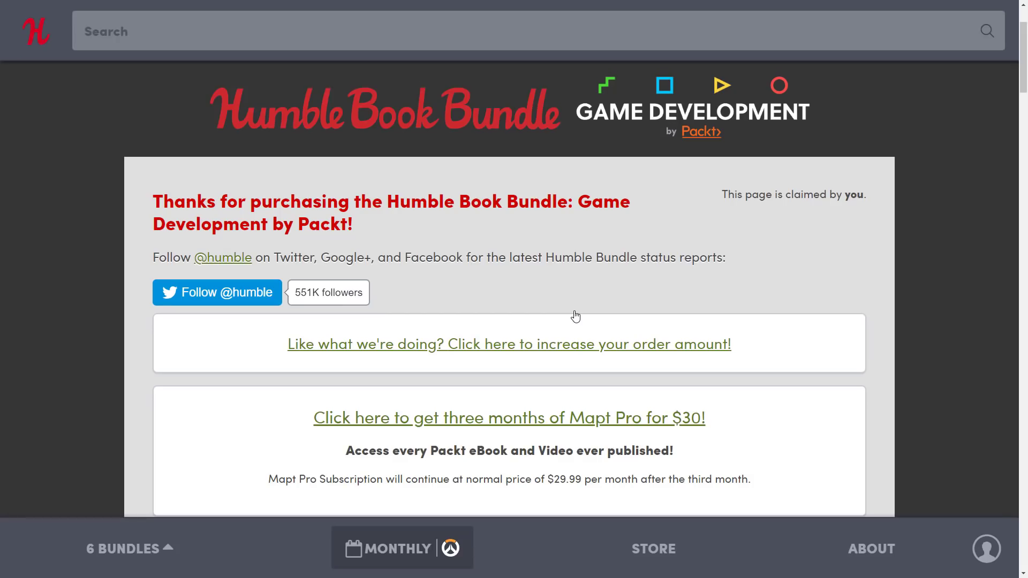
Step: Scroll past the Kindle links to the first video, Creating a Game with Blender Game Engine
{"action": "scroll", "scroll_direction": "down", "scroll_amount": 3}
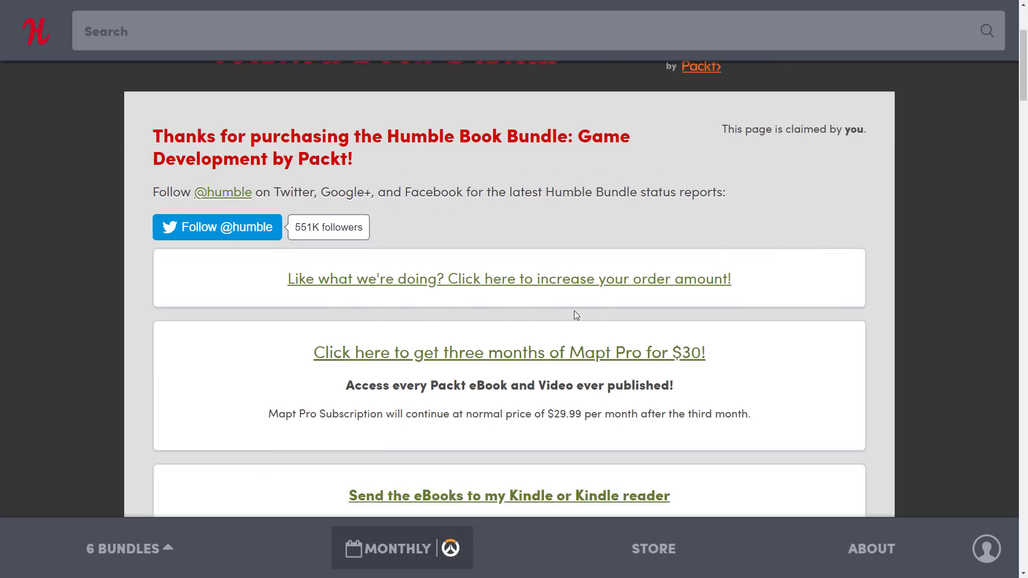
{"action": "scroll", "scroll_direction": "down", "scroll_amount": 3}
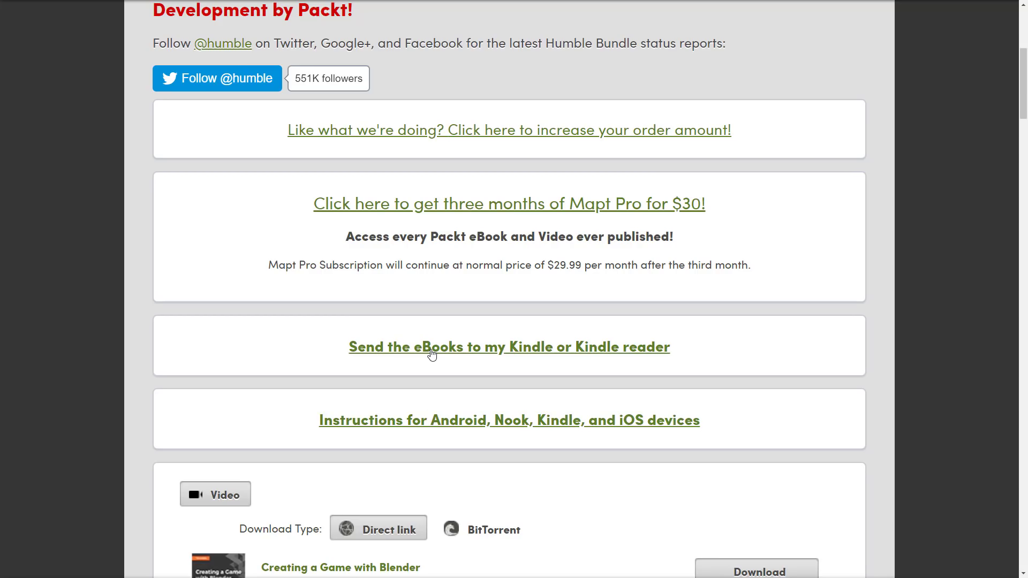
{"action": "mouse_move", "coordinate": [569, 356]}
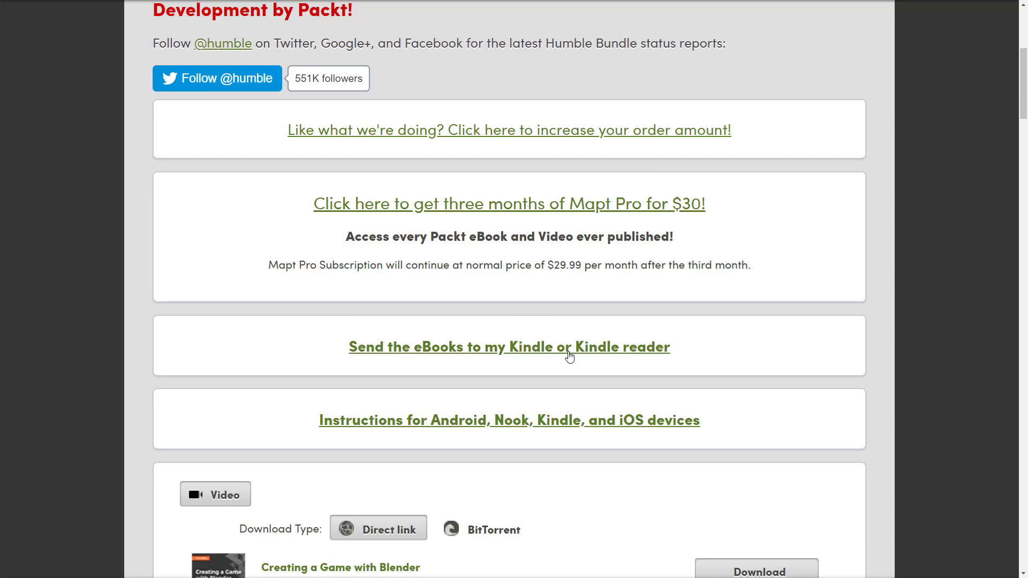
{"action": "mouse_move", "coordinate": [578, 351]}
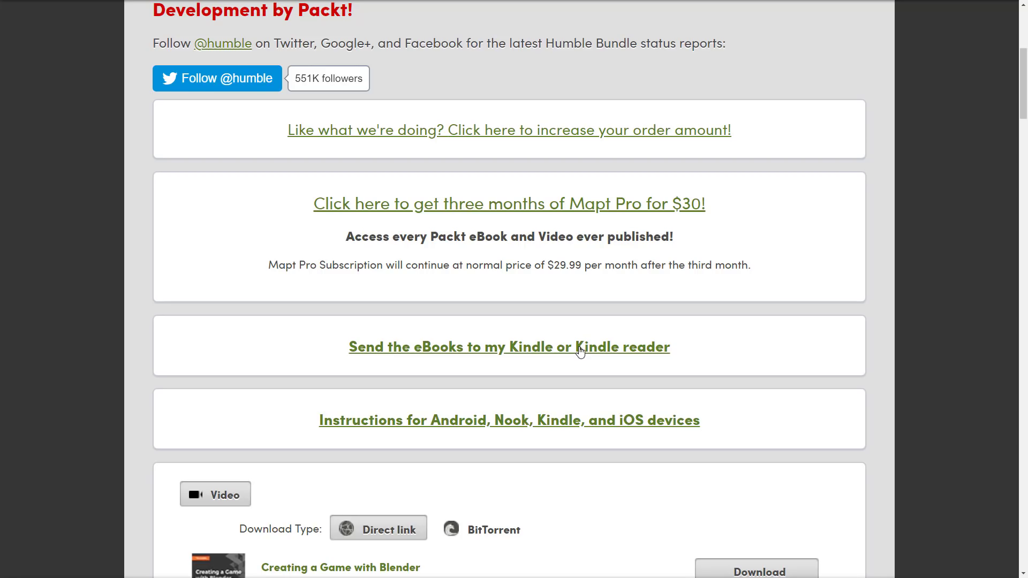
{"action": "scroll", "scroll_direction": "down", "scroll_amount": 3}
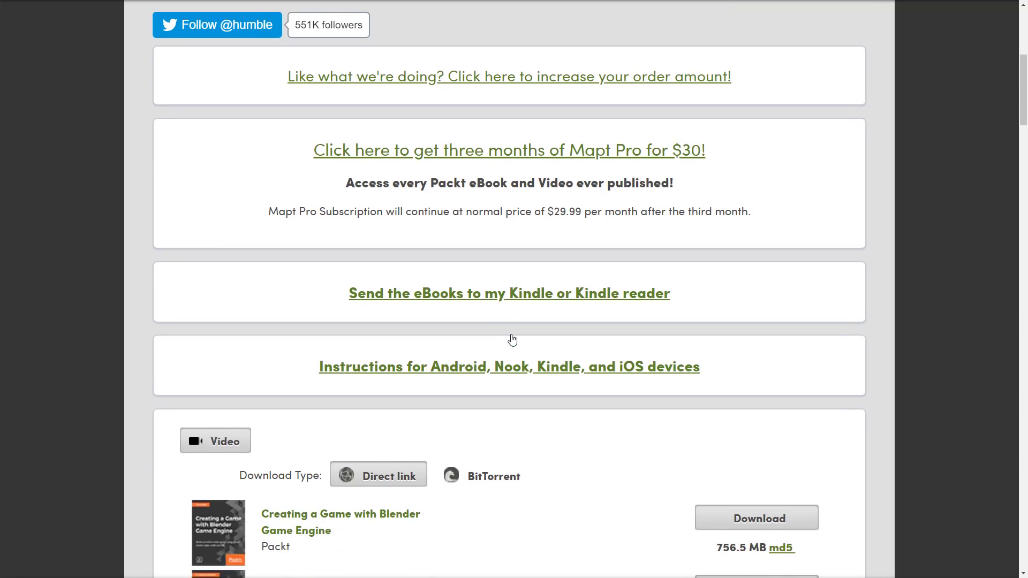
{"action": "scroll", "scroll_direction": "down", "scroll_amount": 3}
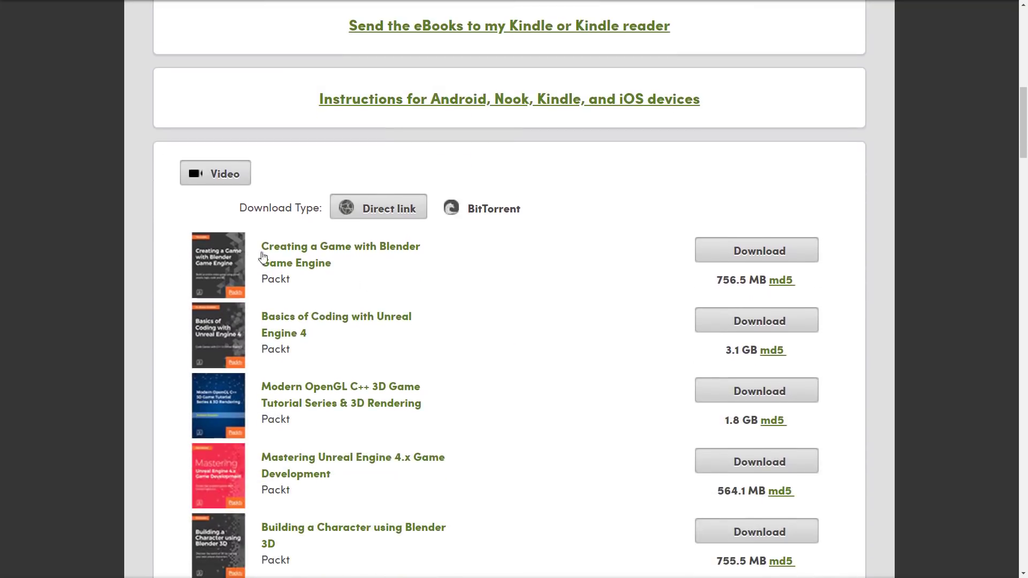
{"action": "mouse_move", "coordinate": [685, 268]}
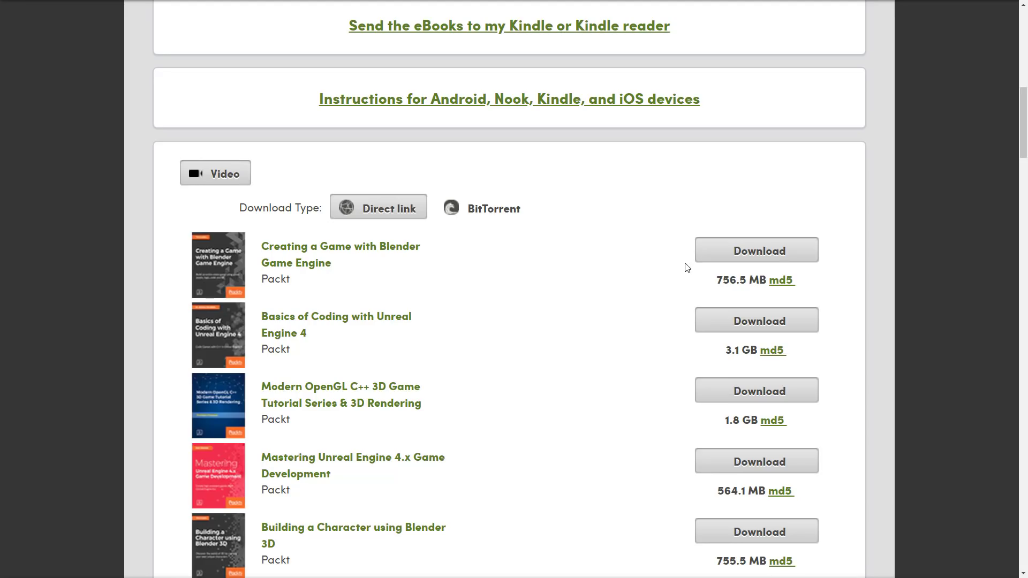
Step: Scroll through the seven video downloads to Mastering SFML Game Development in the eBook section
{"action": "scroll", "scroll_direction": "down", "scroll_amount": 3}
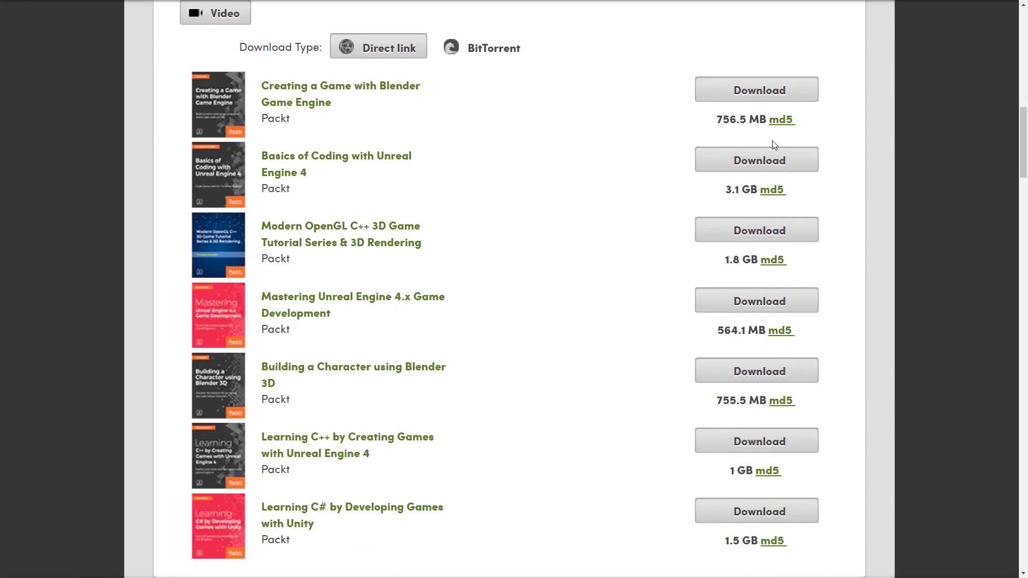
{"action": "mouse_move", "coordinate": [718, 131]}
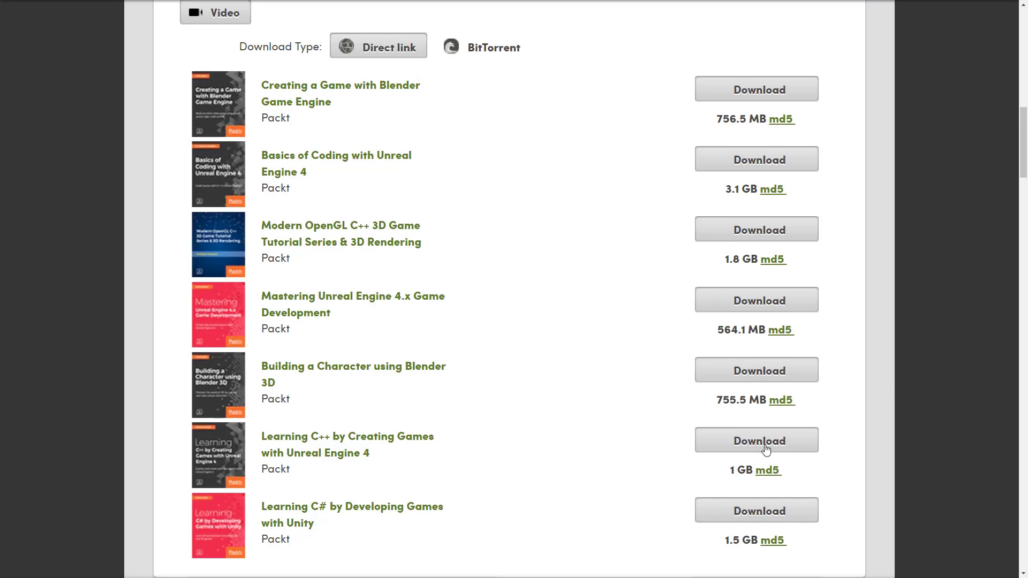
{"action": "scroll", "scroll_direction": "down", "scroll_amount": 3}
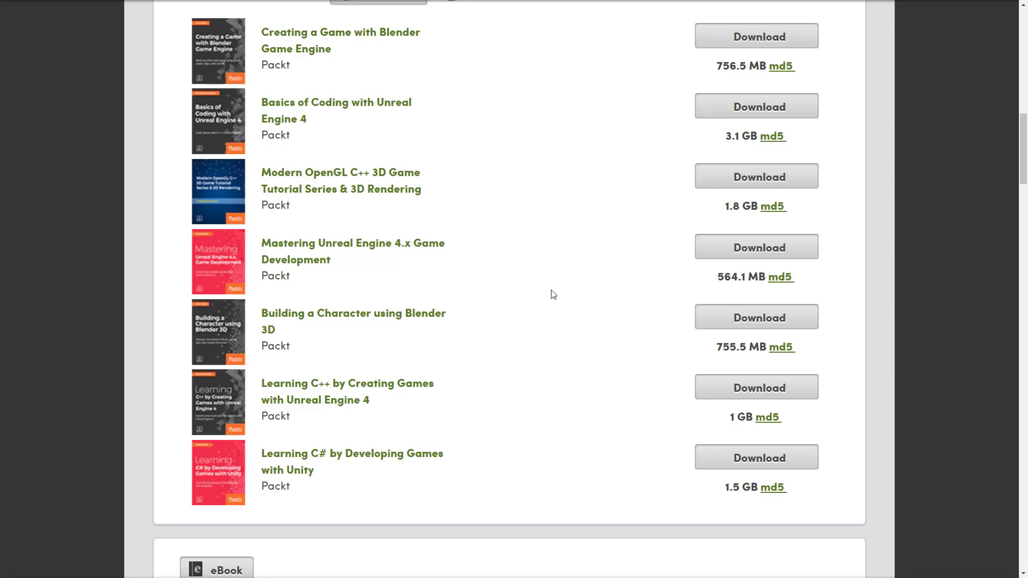
{"action": "scroll", "scroll_direction": "down", "scroll_amount": 3}
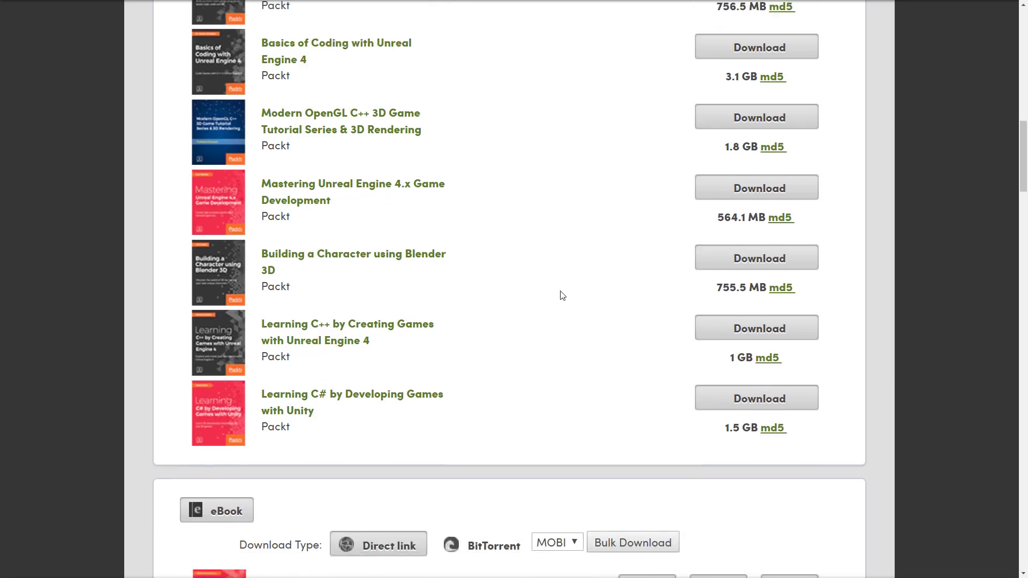
{"action": "scroll", "scroll_direction": "down", "scroll_amount": 3}
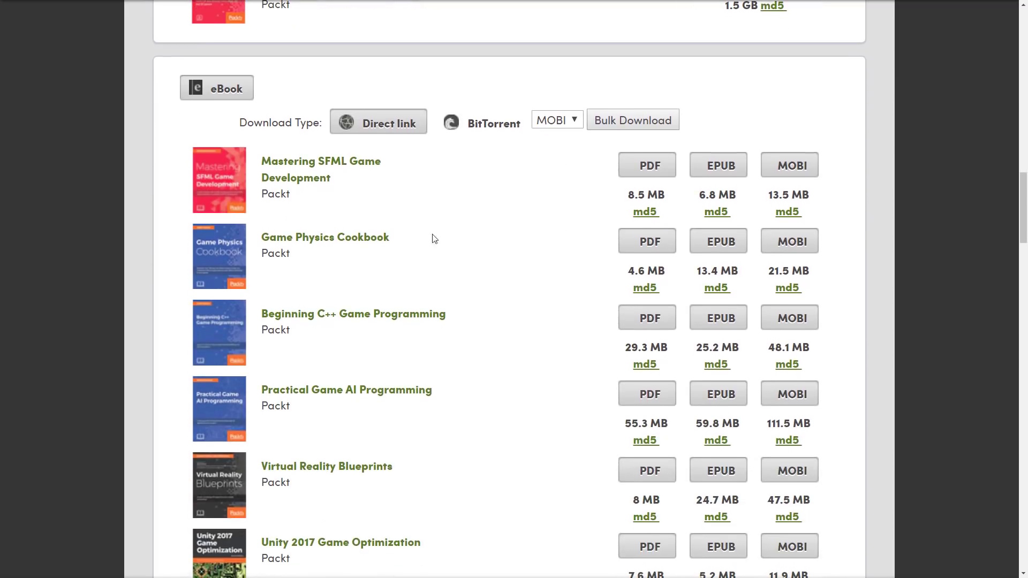
{"action": "mouse_move", "coordinate": [731, 177]}
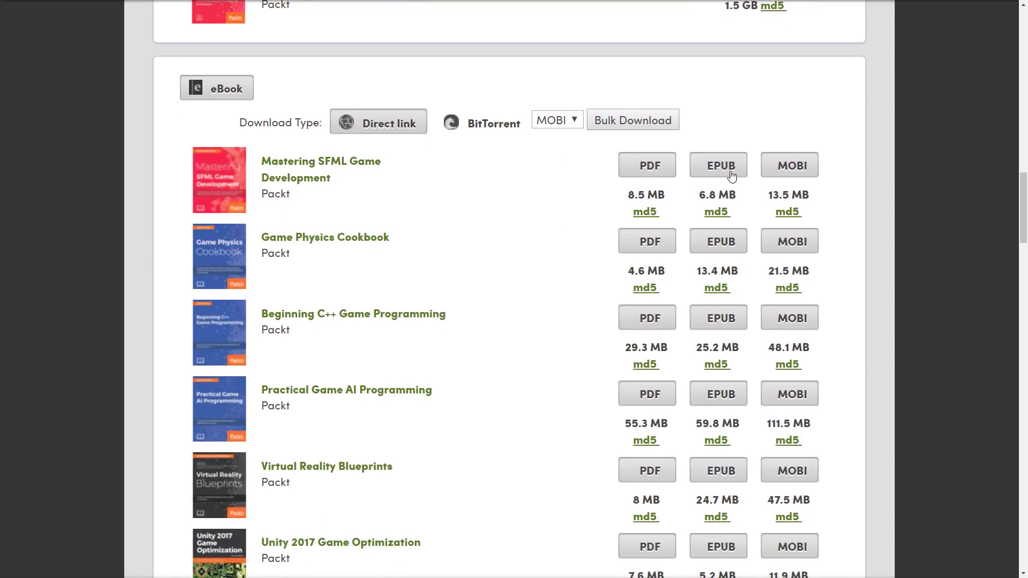
{"action": "mouse_move", "coordinate": [862, 187]}
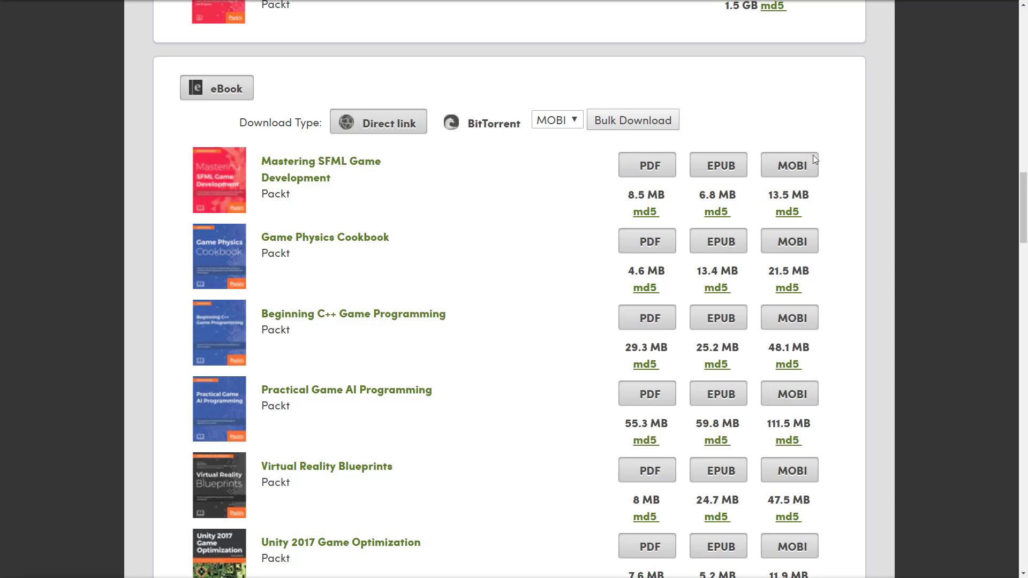
{"action": "mouse_move", "coordinate": [646, 164]}
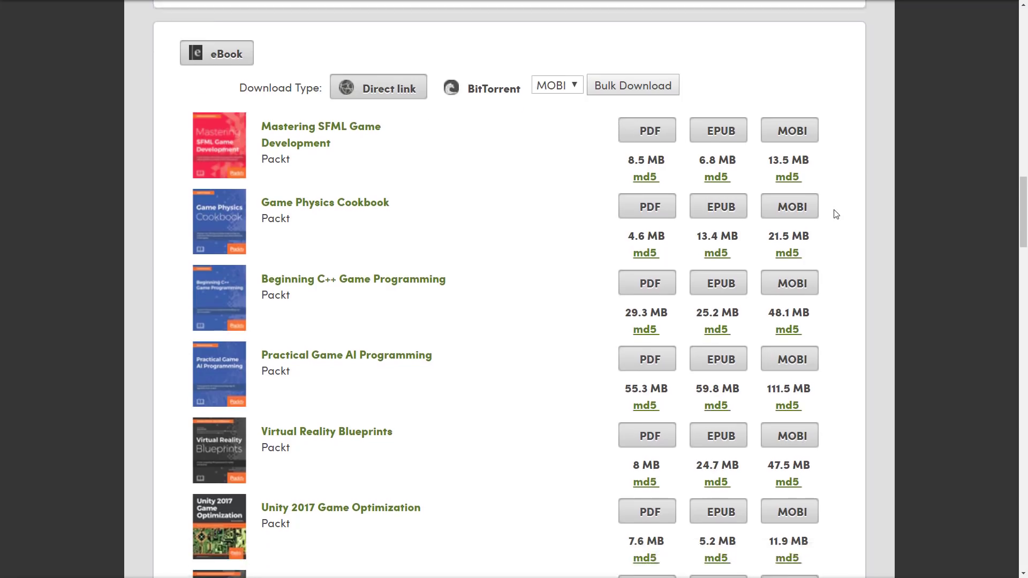
Step: Scroll down the eBook list, then back up to the Mapt Pro offer and Kindle links
{"action": "scroll", "scroll_direction": "down", "scroll_amount": 3}
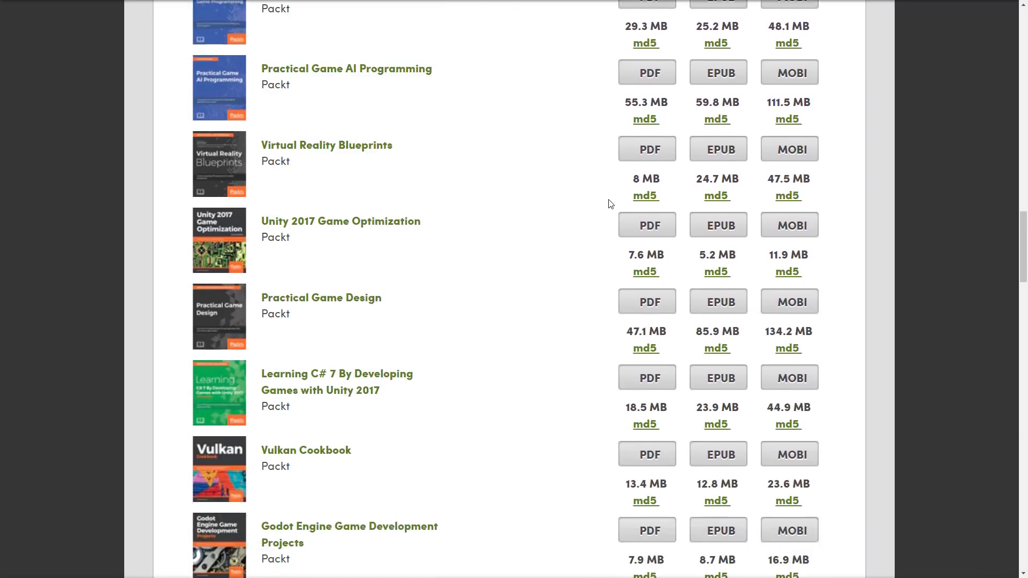
{"action": "scroll", "scroll_direction": "down", "scroll_amount": 3}
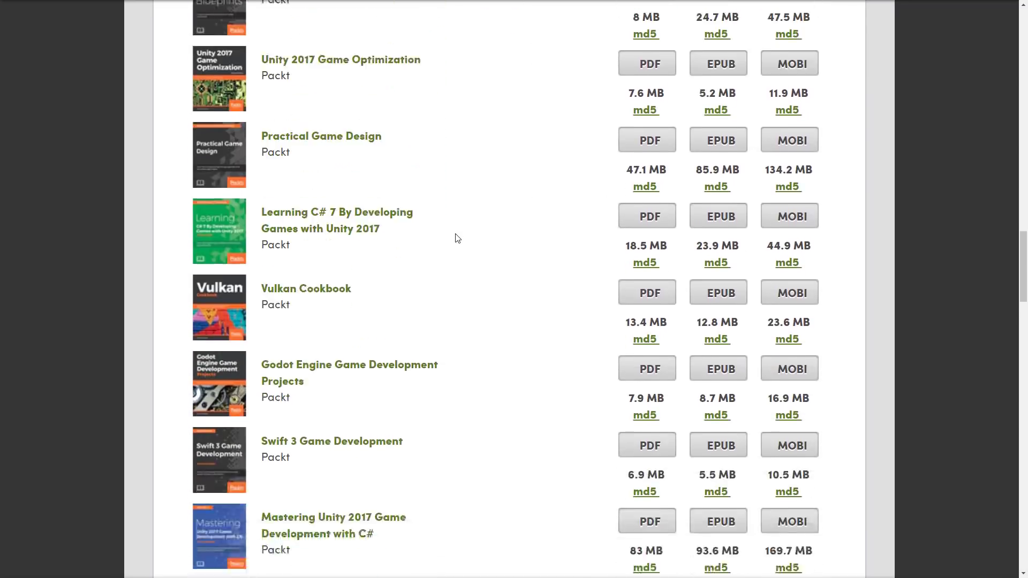
{"action": "scroll", "scroll_direction": "up", "scroll_amount": 3}
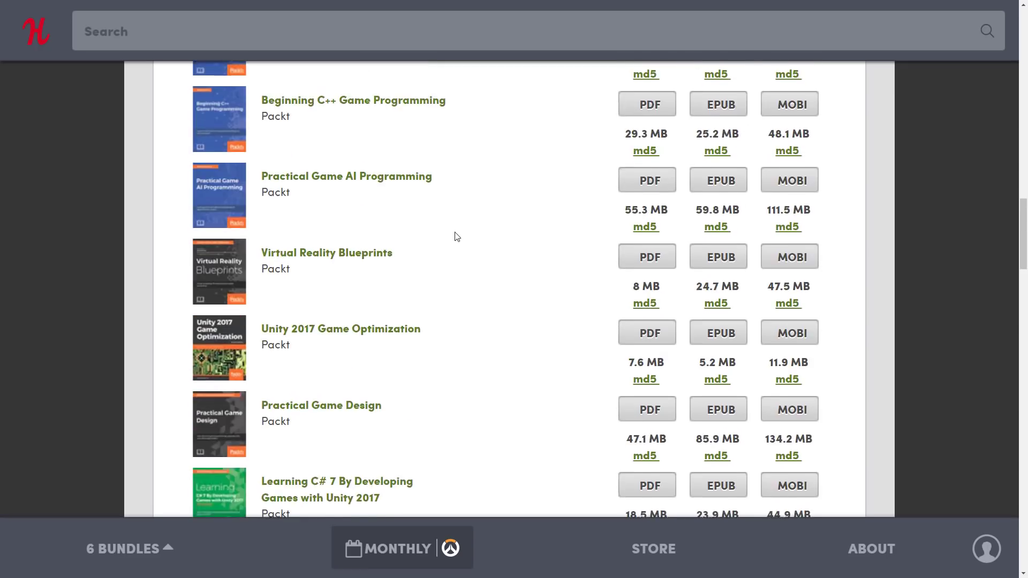
{"action": "scroll", "scroll_direction": "up", "scroll_amount": 3}
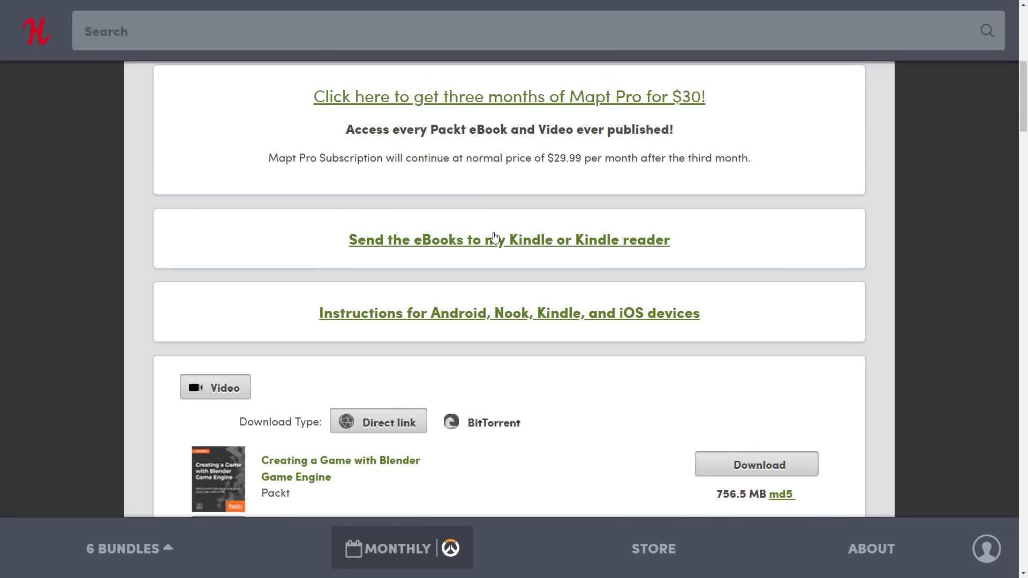
{"action": "mouse_move", "coordinate": [512, 331]}
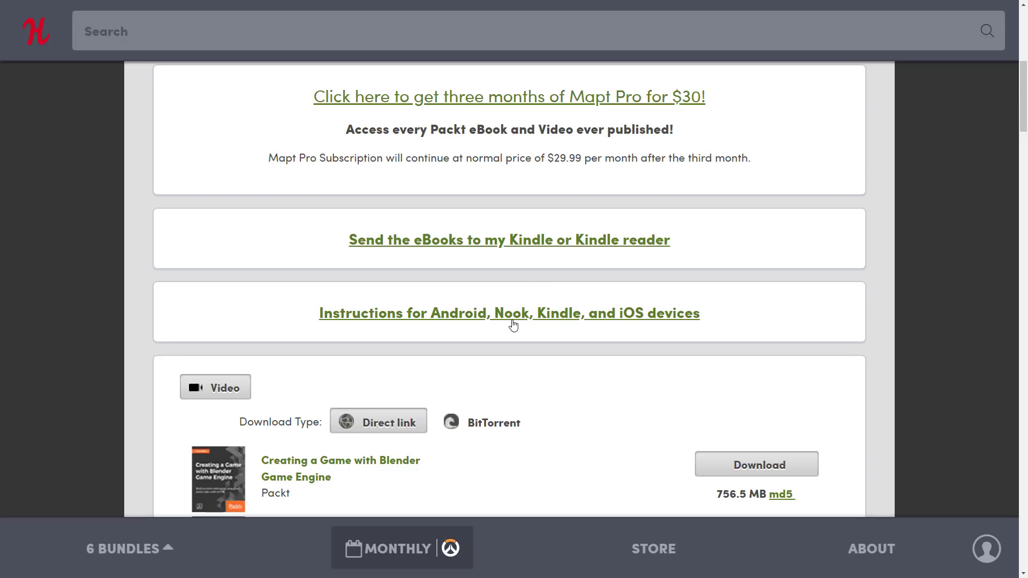
{"action": "mouse_move", "coordinate": [742, 333]}
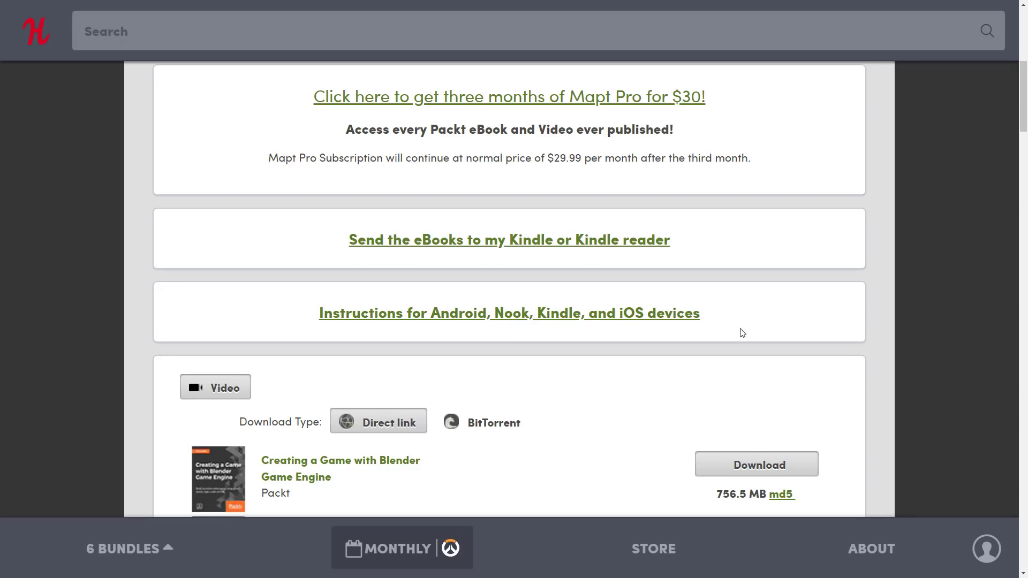
Step: Scroll to the video list, from Blender Game Engine to Learning C# with Unity
{"action": "scroll", "scroll_direction": "down", "scroll_amount": 3}
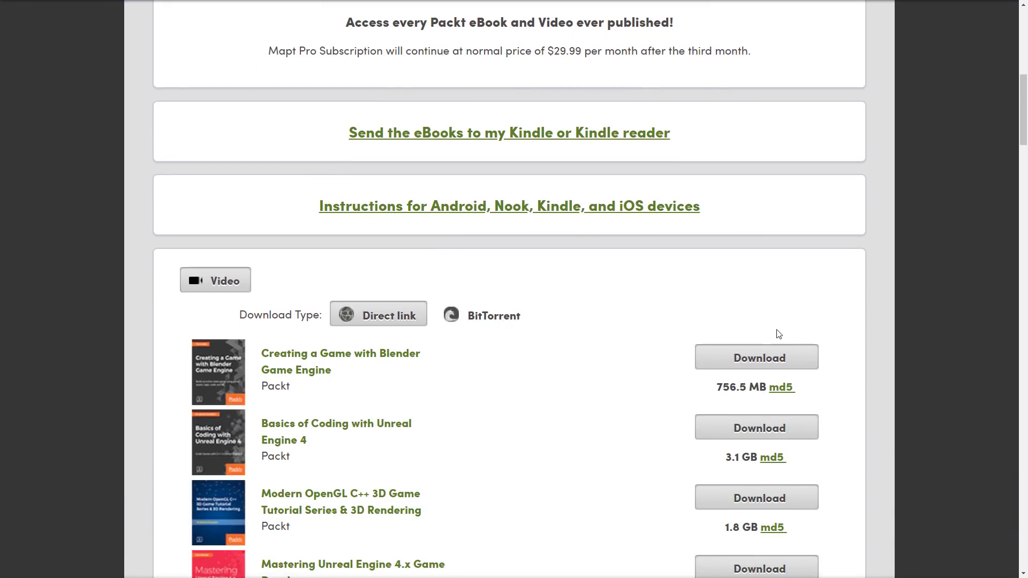
{"action": "scroll", "scroll_direction": "down", "scroll_amount": 3}
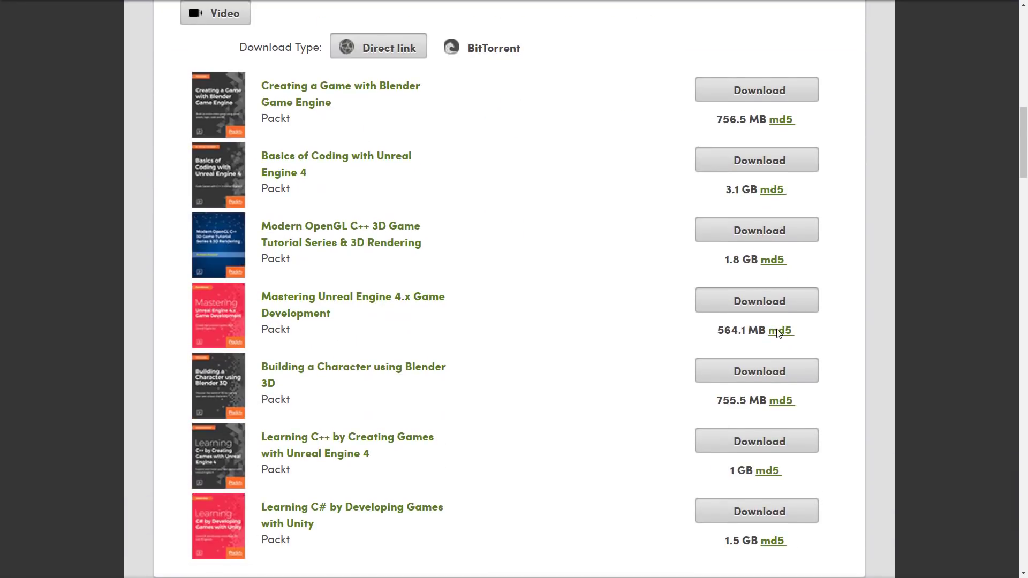
Step: Scroll into the eBooks, showing Virtual Reality Blueprints through Godot Engine Game Development Projects
{"action": "scroll", "scroll_direction": "down", "scroll_amount": 3}
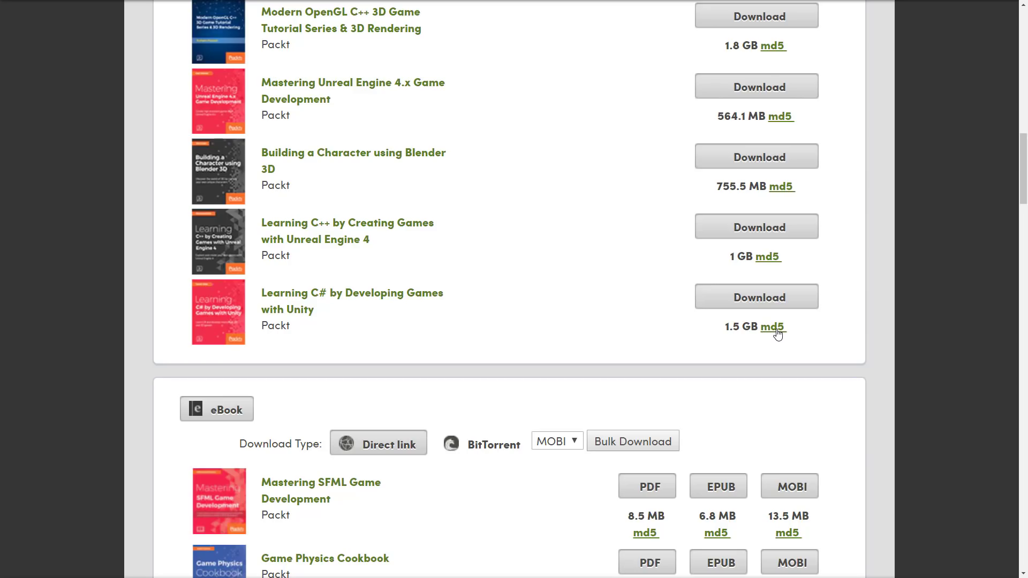
{"action": "scroll", "scroll_direction": "down", "scroll_amount": 3}
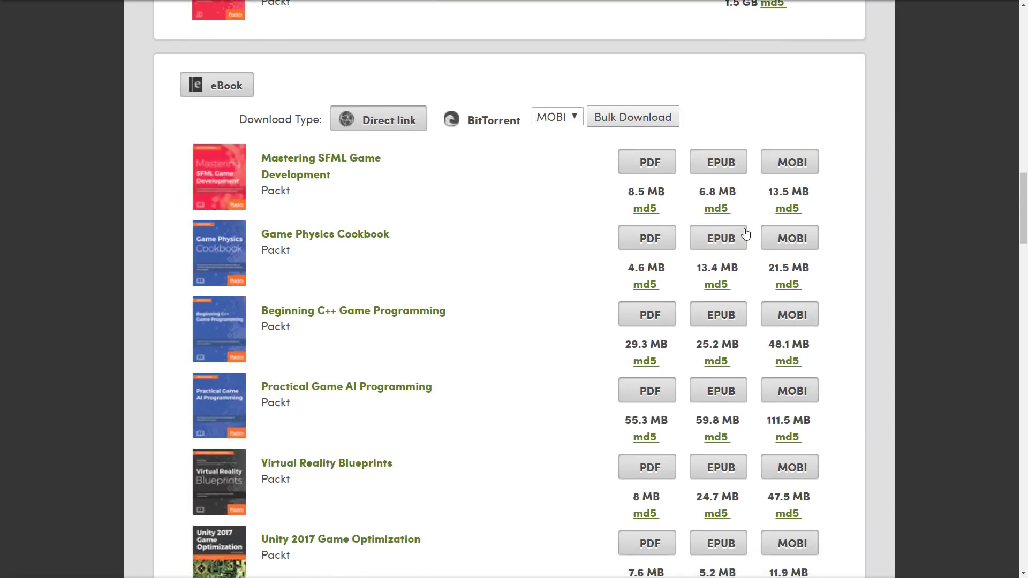
{"action": "scroll", "scroll_direction": "down", "scroll_amount": 3}
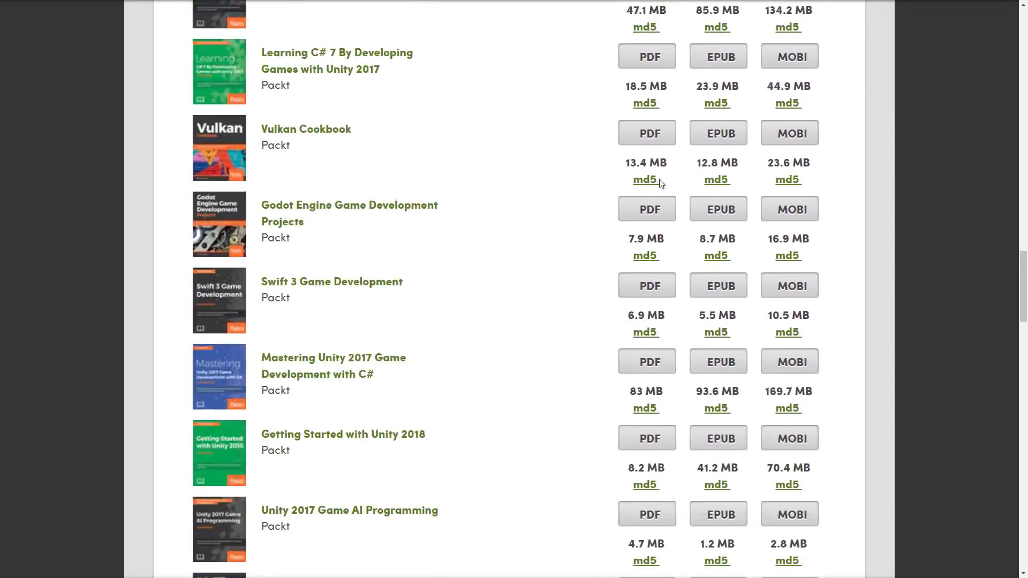
{"action": "scroll", "scroll_direction": "up", "scroll_amount": 3}
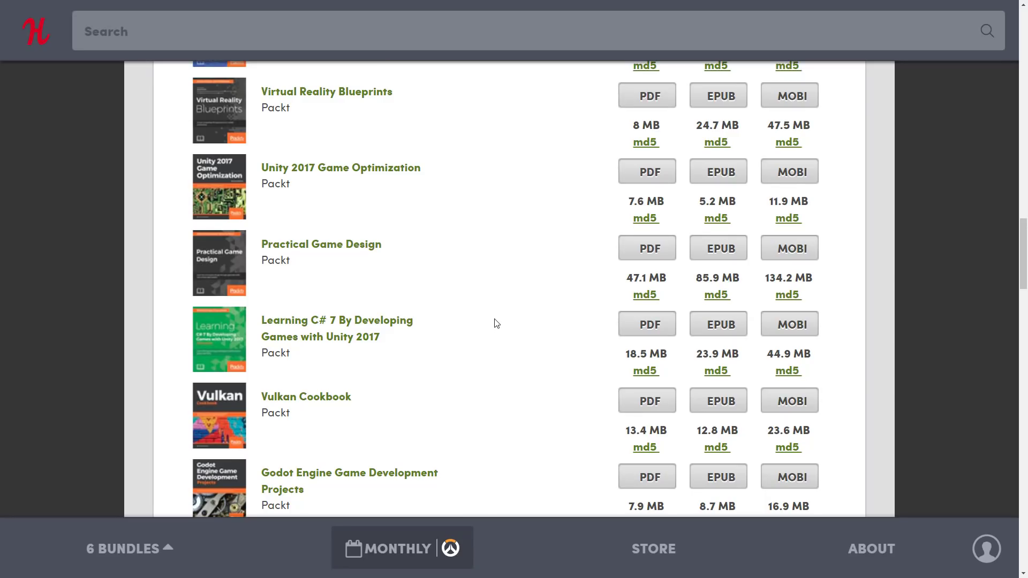
{"action": "mouse_move", "coordinate": [420, 274]}
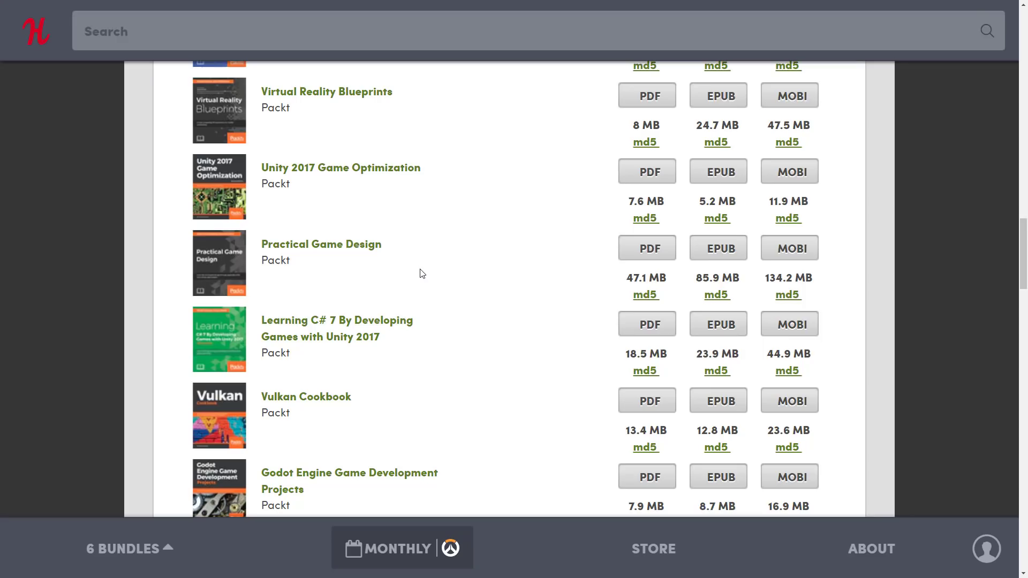
{"action": "mouse_move", "coordinate": [396, 344]}
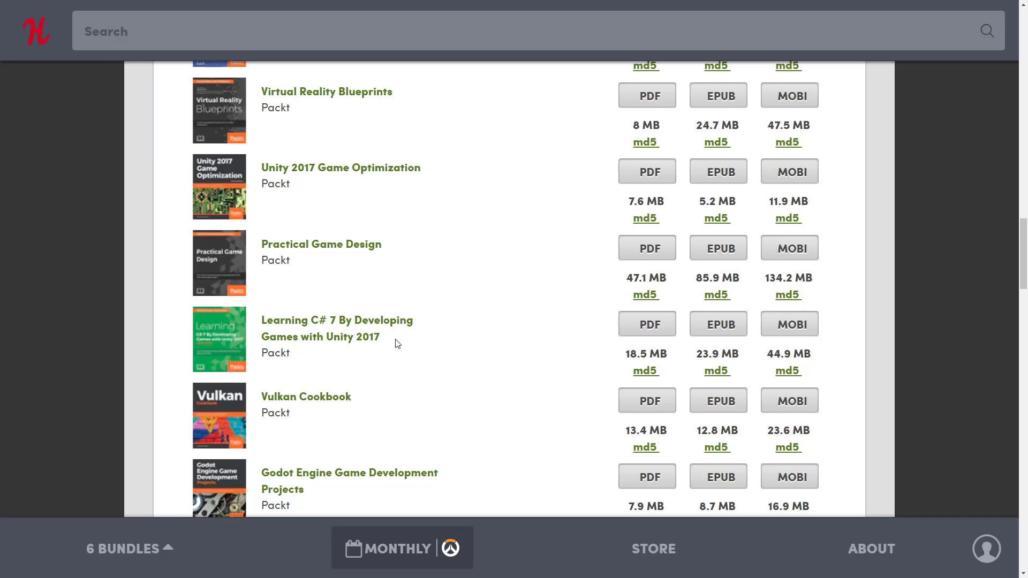
{"action": "mouse_move", "coordinate": [405, 336]}
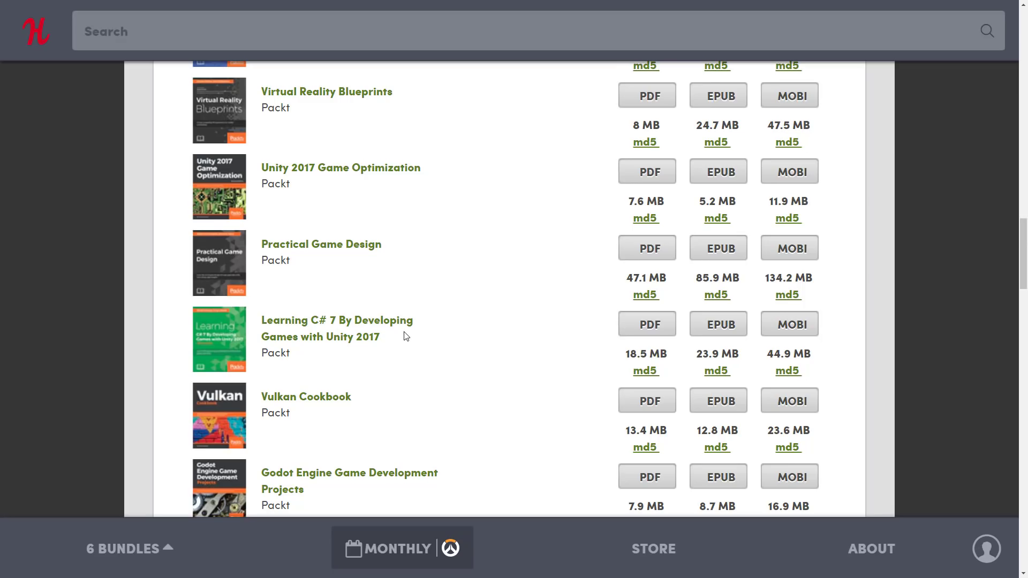
Step: Back in the Video section, highlight the Creating a Game with Blender Game Engine title
{"action": "scroll", "scroll_direction": "down", "scroll_amount": 3}
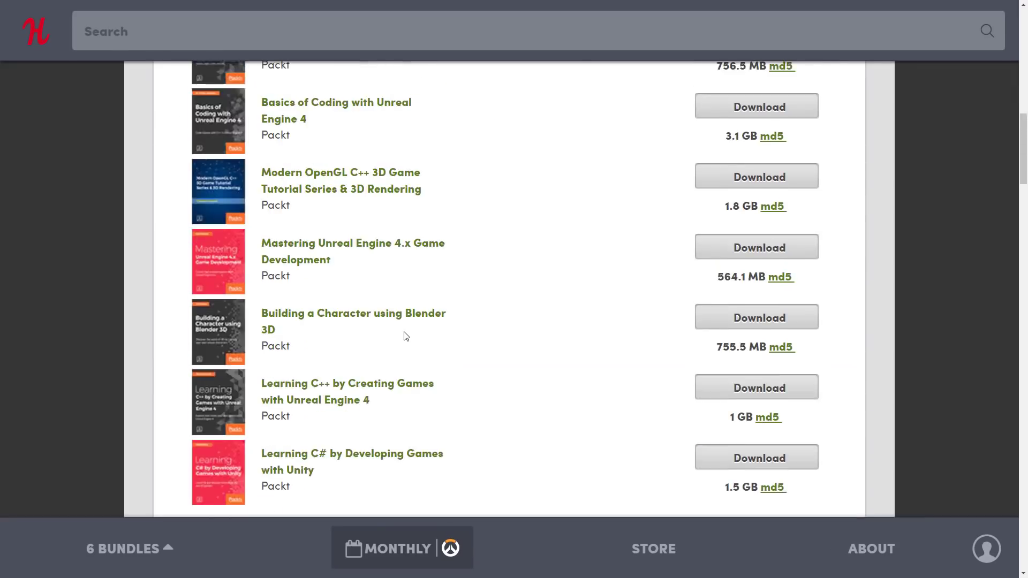
{"action": "scroll", "scroll_direction": "up", "scroll_amount": 3}
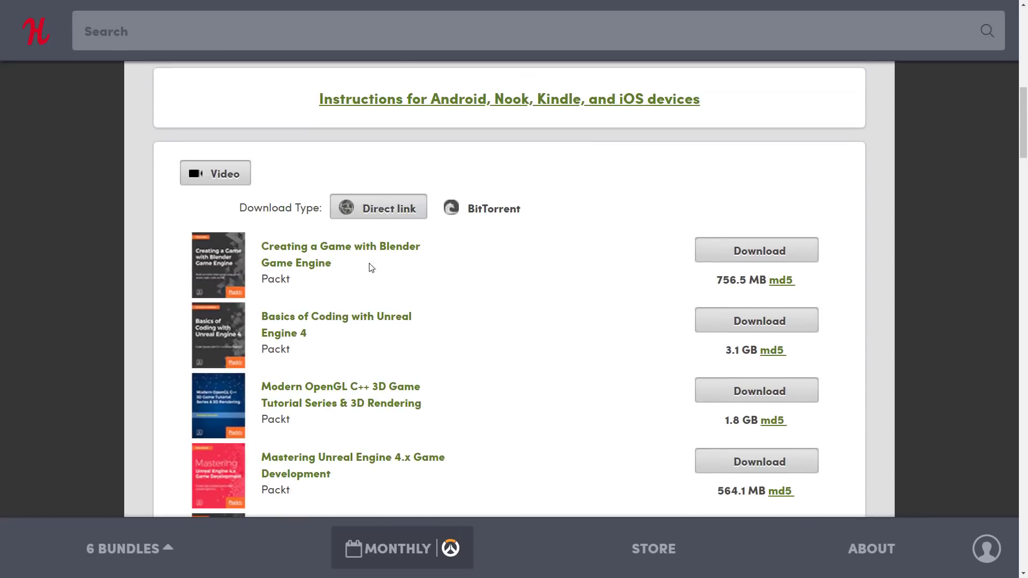
{"action": "double_click", "coordinate": [340, 254]}
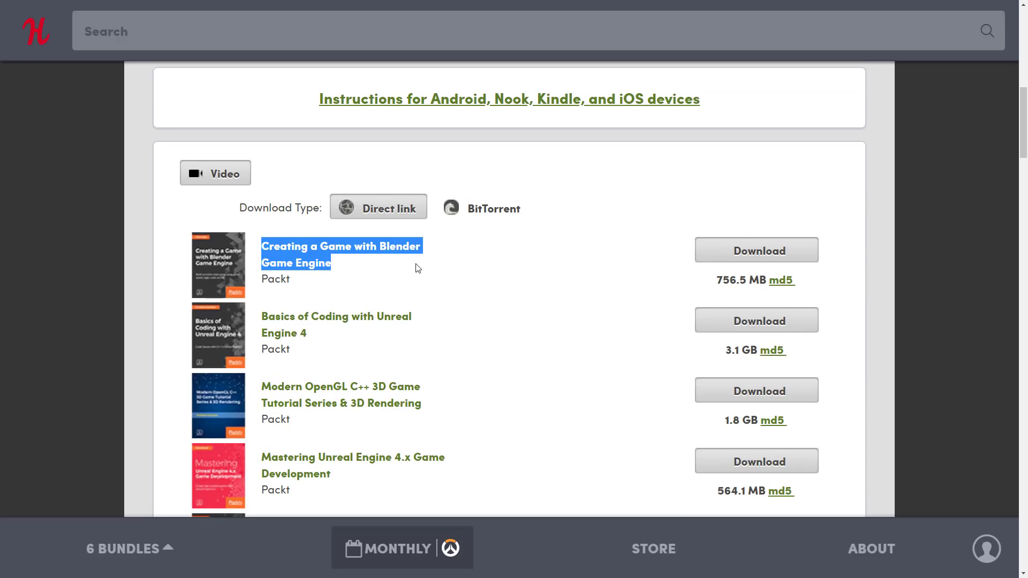
{"action": "scroll", "scroll_direction": "down", "scroll_amount": 3}
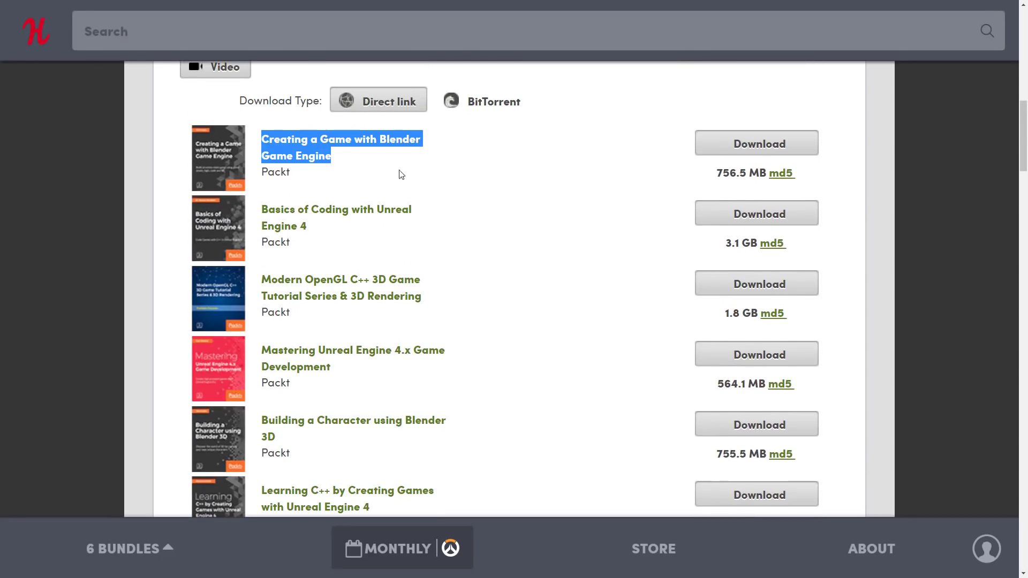
{"action": "mouse_move", "coordinate": [503, 178]}
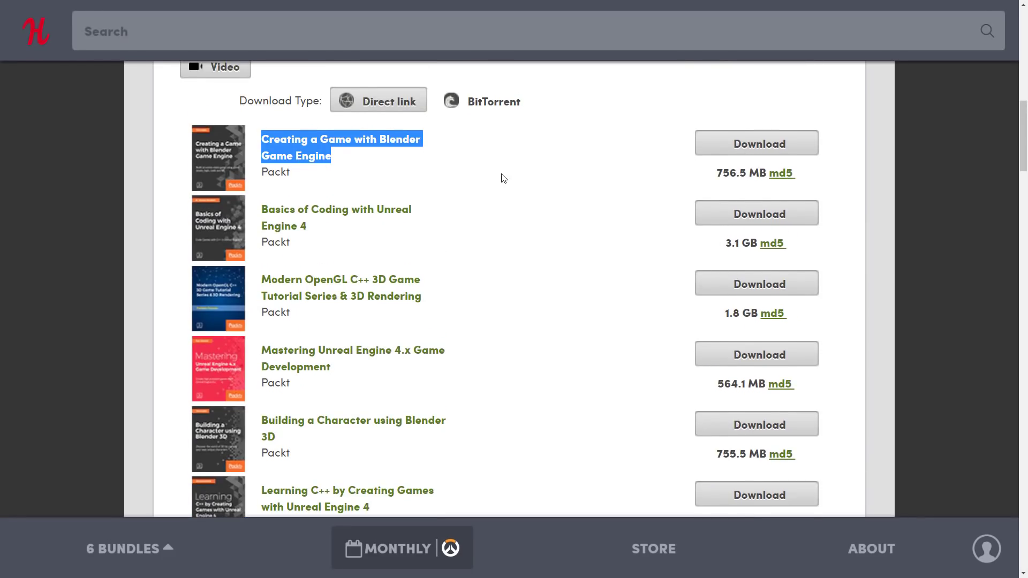
Step: Scroll through the eBook downloads to the last title and the download-waiting message
{"action": "scroll", "scroll_direction": "down", "scroll_amount": 3}
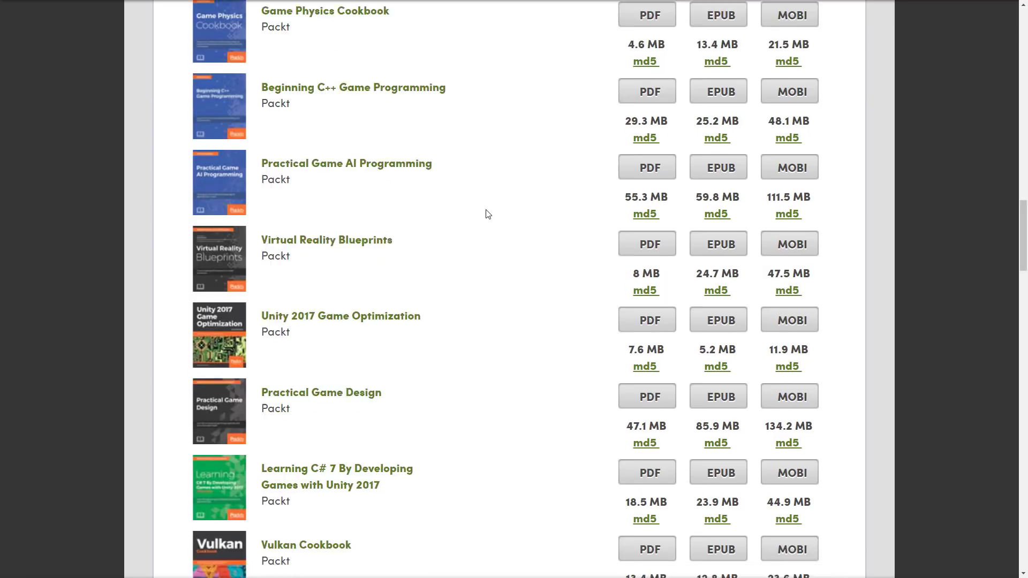
{"action": "scroll", "scroll_direction": "down", "scroll_amount": 3}
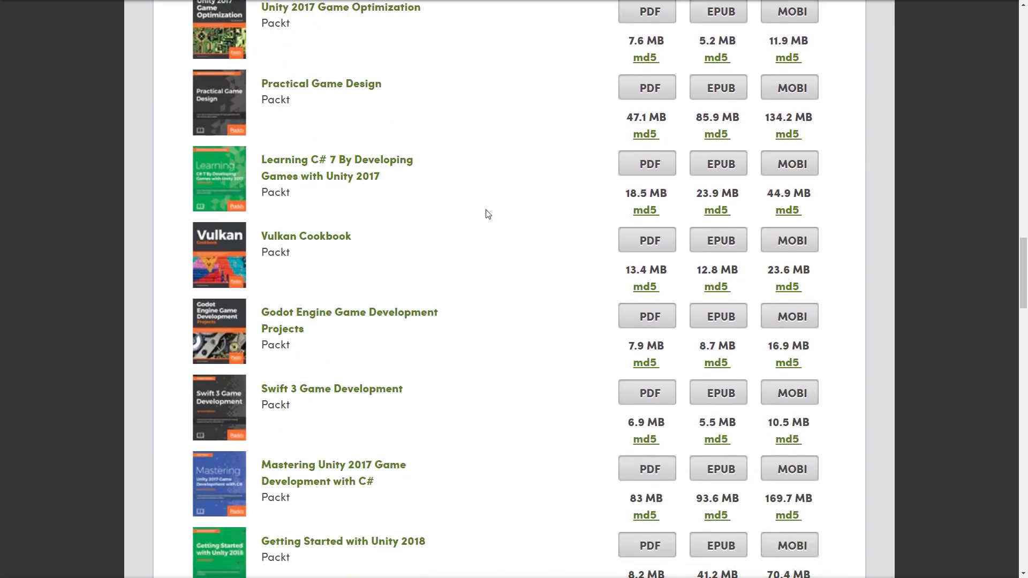
{"action": "scroll", "scroll_direction": "down", "scroll_amount": 3}
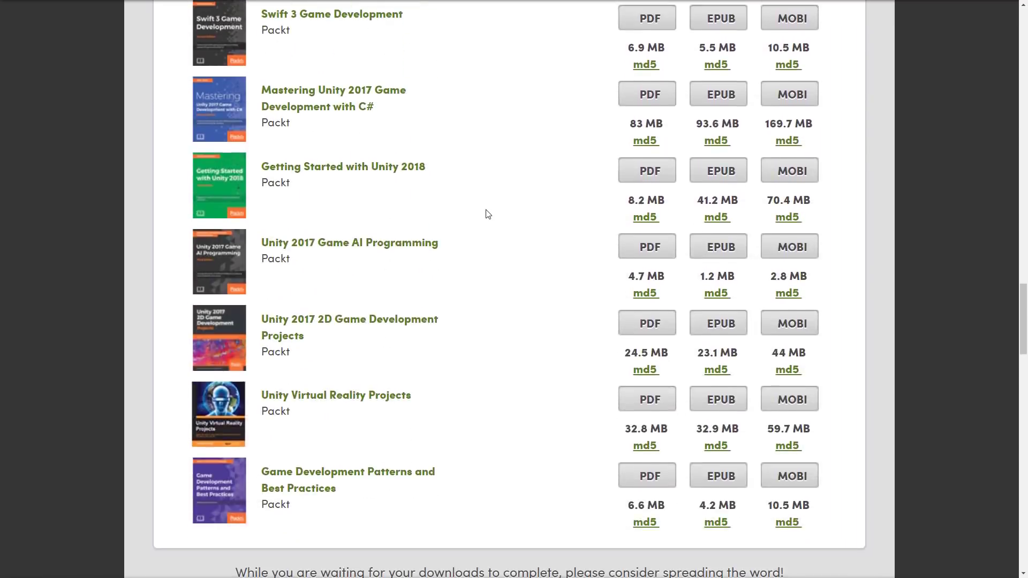